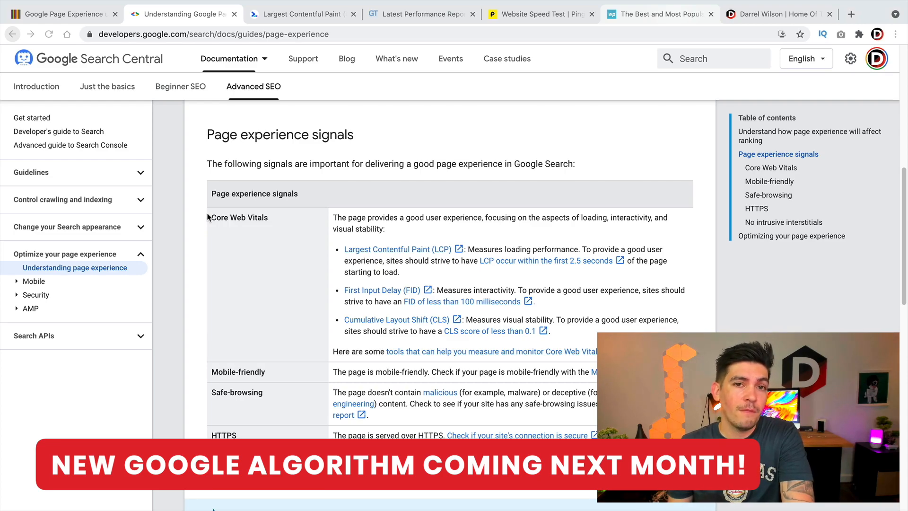
mouse_move(223, 175)
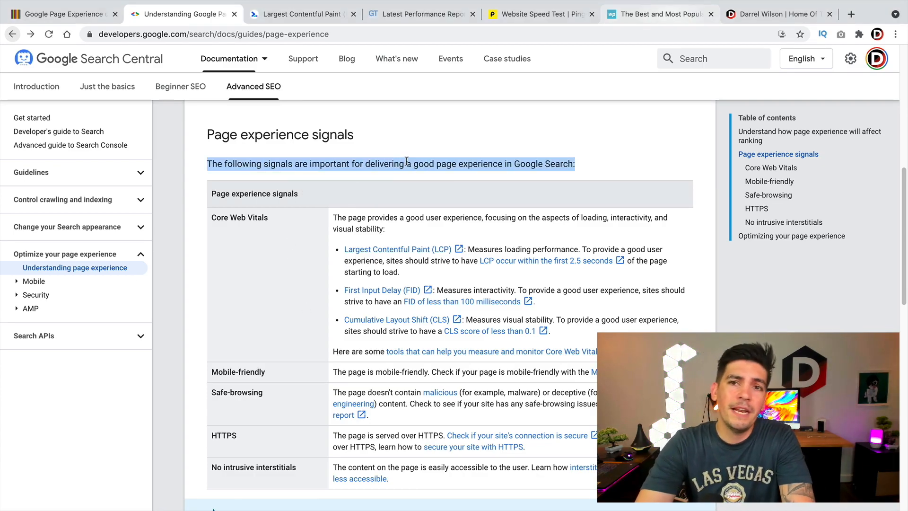
Scroll through Google's page experience signals documentation
scroll("up", 3)
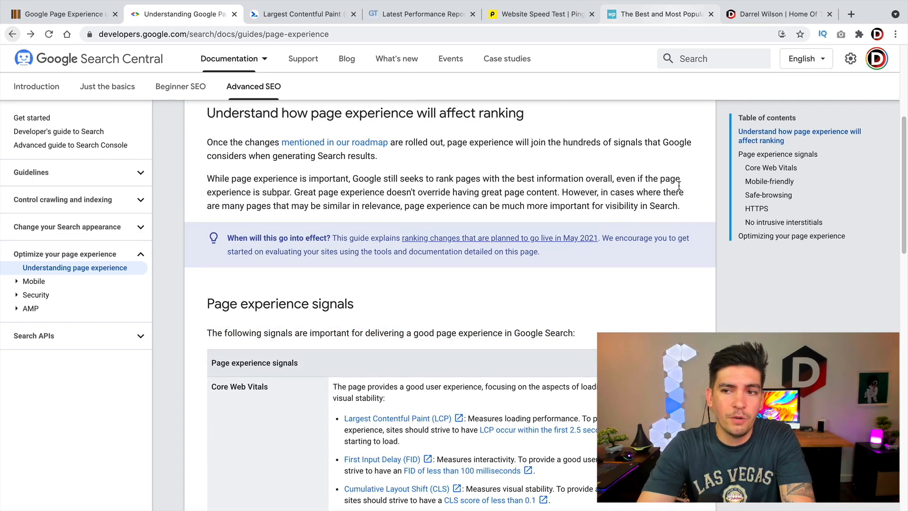
scroll("down", 3)
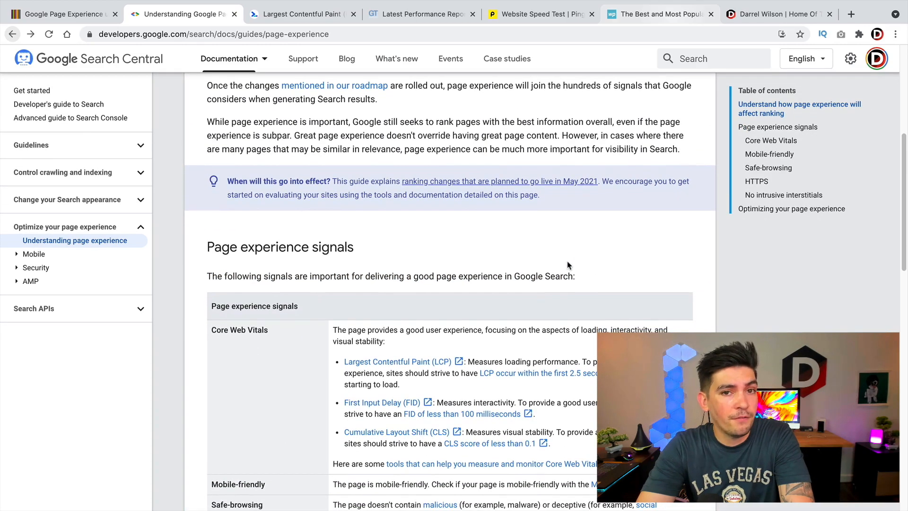
scroll("down", 3)
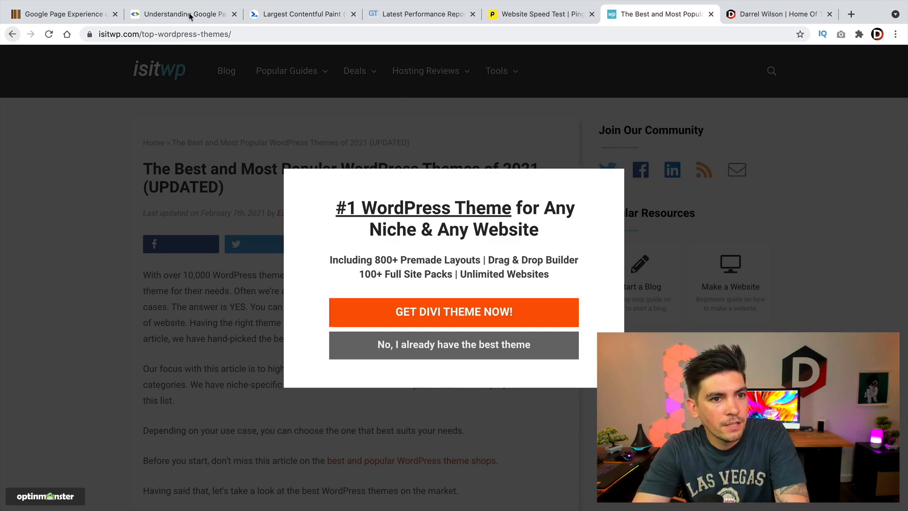
Open web.dev's LCP article, highlight its definition, and read on to which elements count
left_click(183, 14)
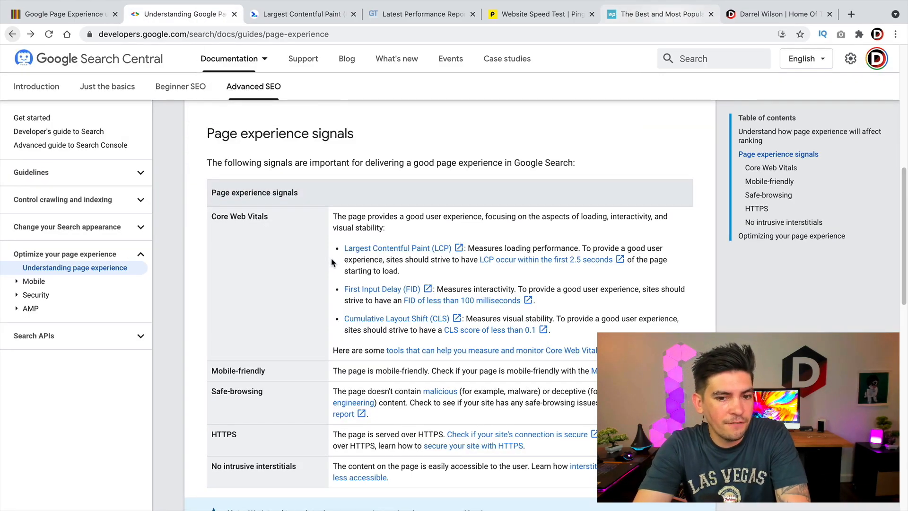
left_click(301, 14)
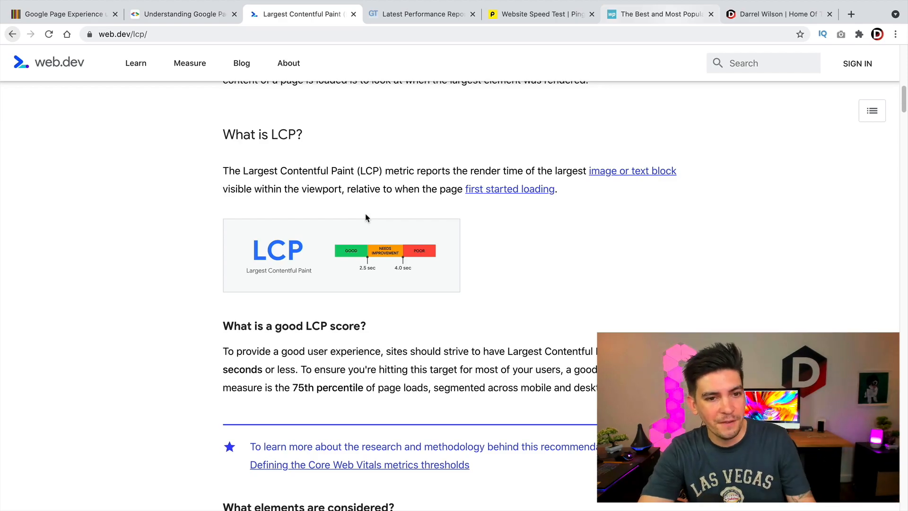
left_click_drag(258, 170, 443, 170)
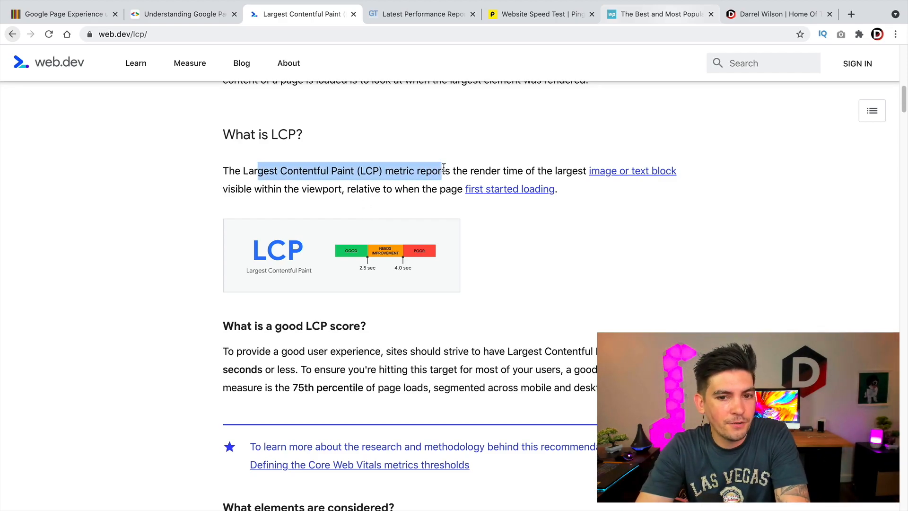
left_click_drag(443, 171, 596, 170)
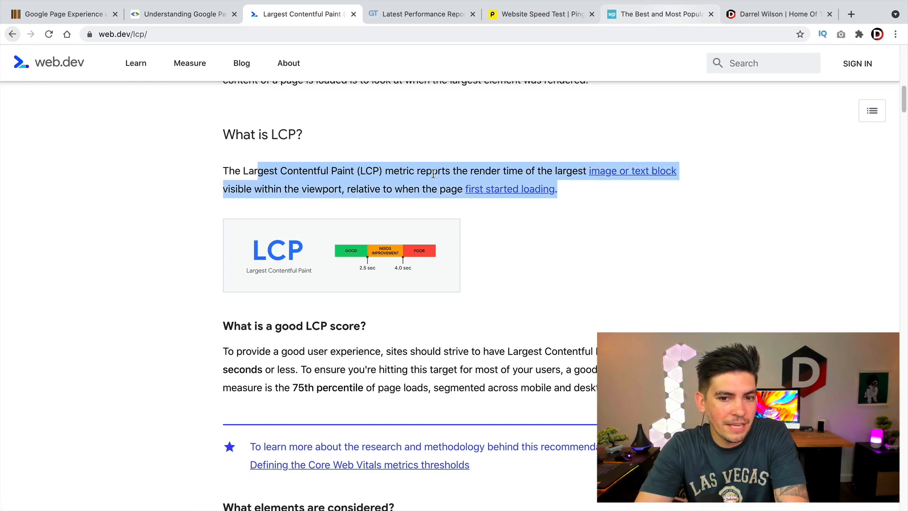
left_click(432, 197)
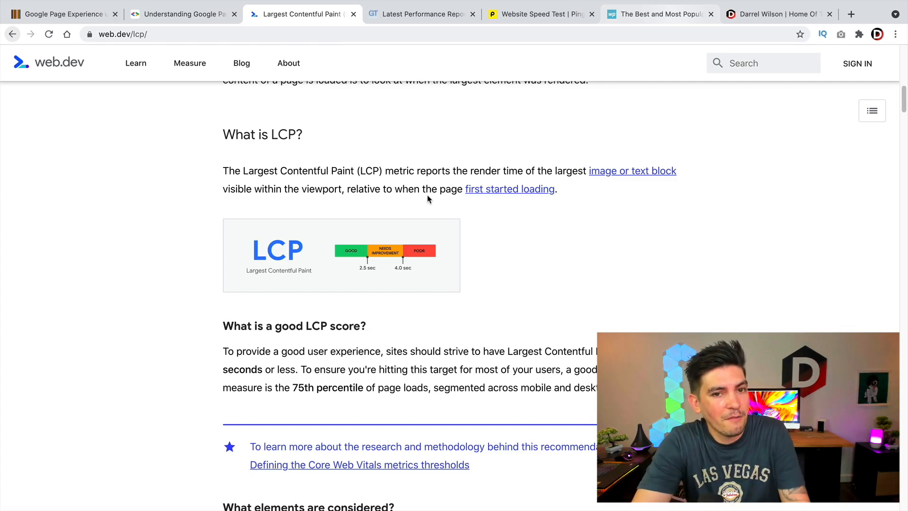
scroll("down", 3)
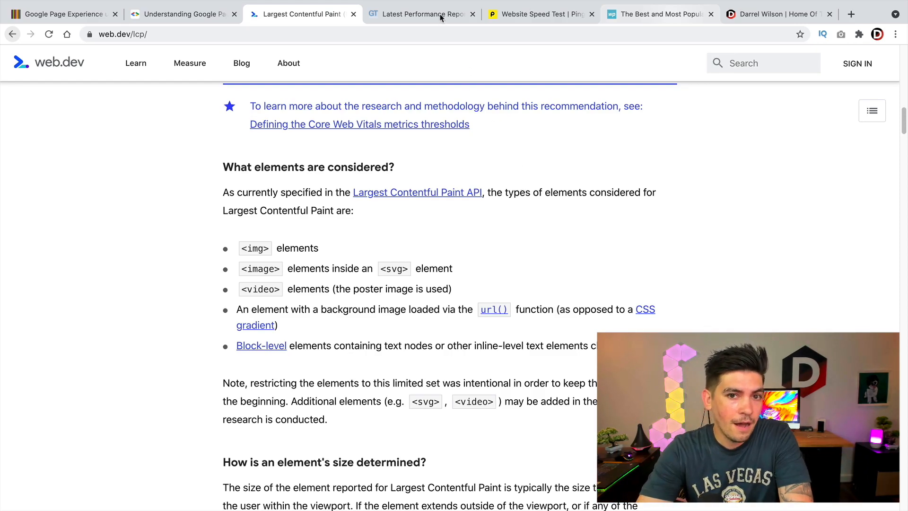
Check the GTmetrix 1.7s LCP score, then return via web.dev to Search Central
left_click(422, 14)
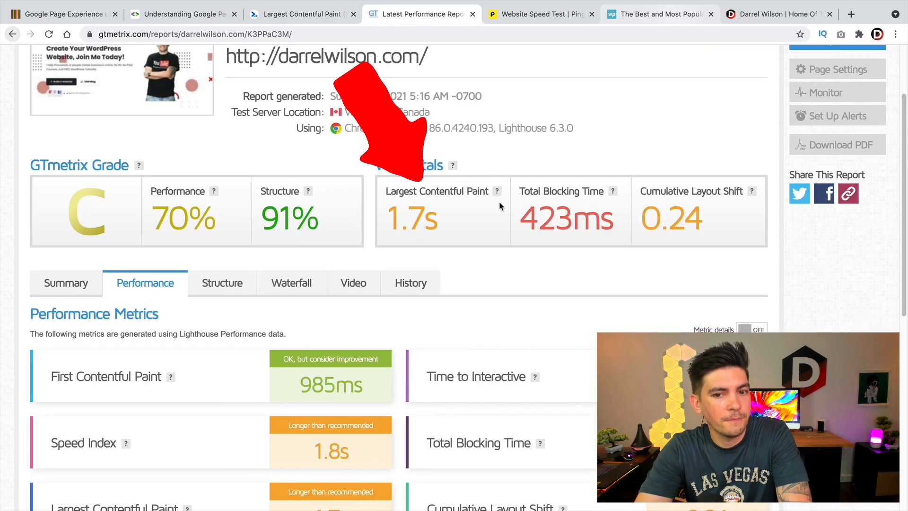
mouse_move(497, 191)
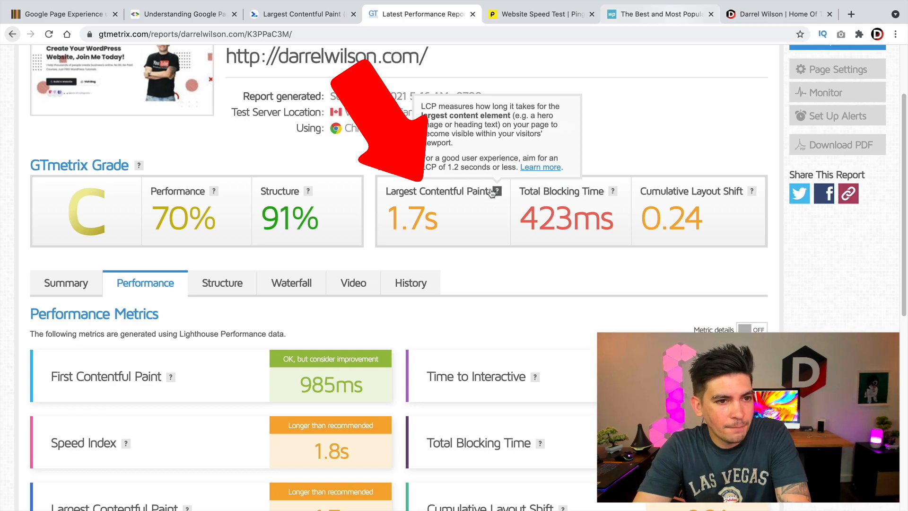
left_click(776, 14)
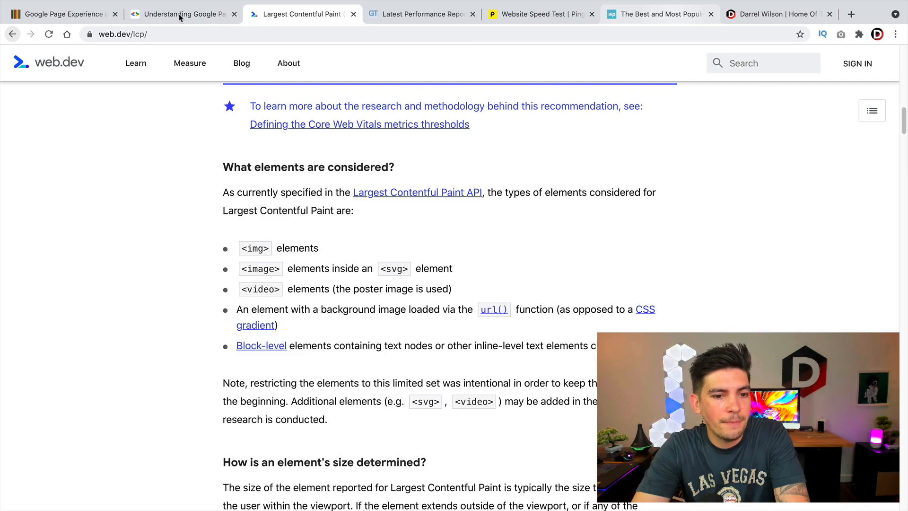
left_click(184, 14)
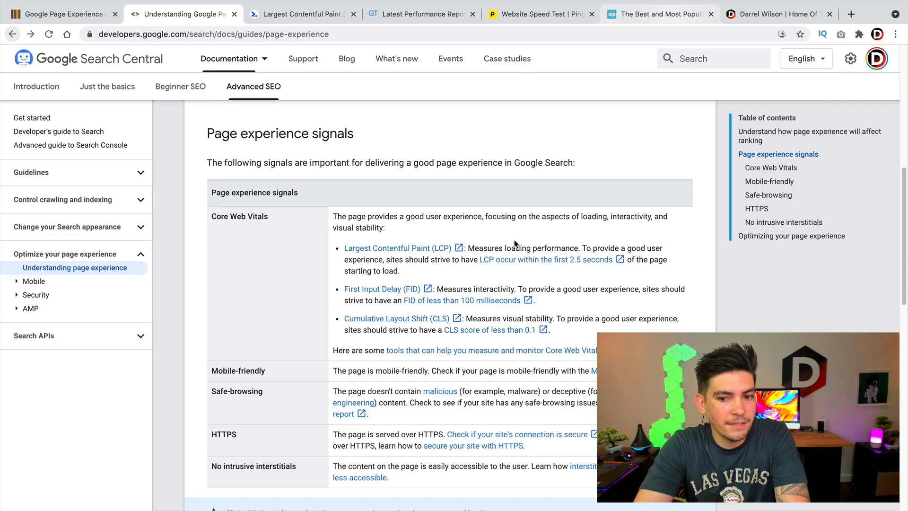
mouse_move(576, 266)
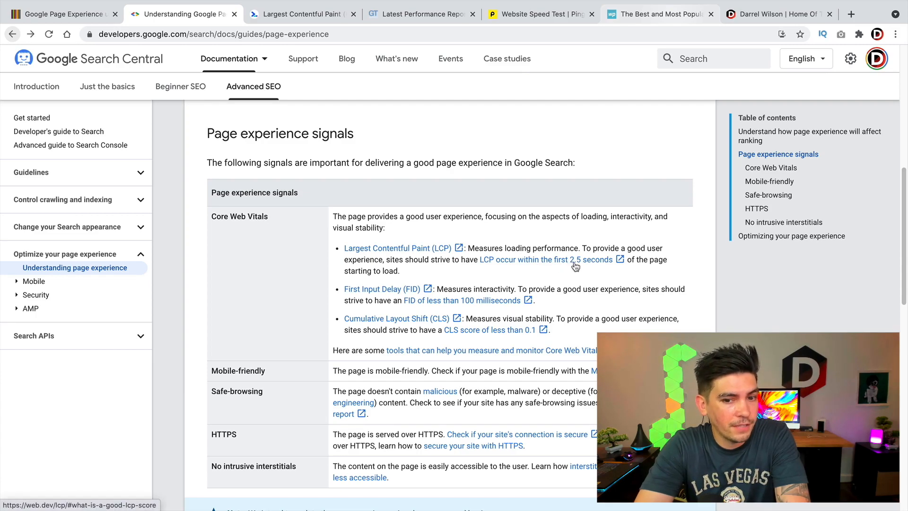
Read Search Engine Watch's summary of loading, interactivity and visual stability
scroll("down", 3)
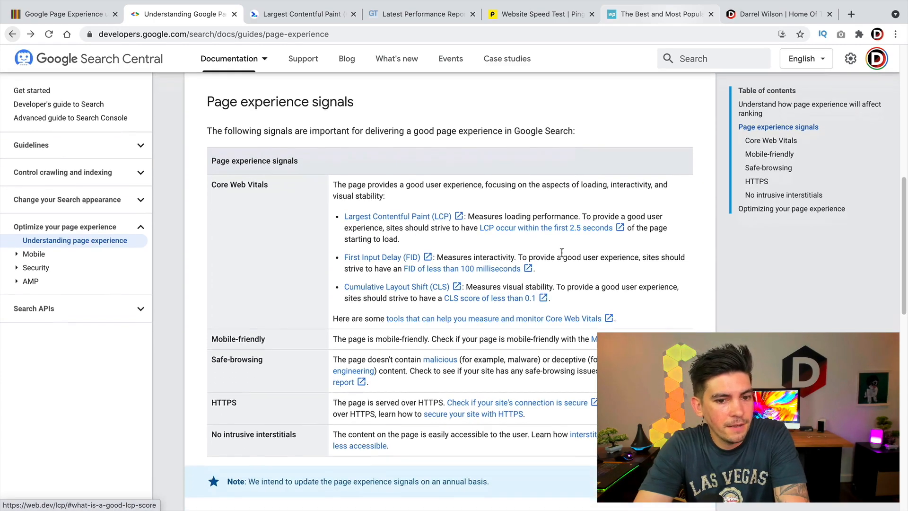
scroll("down", 3)
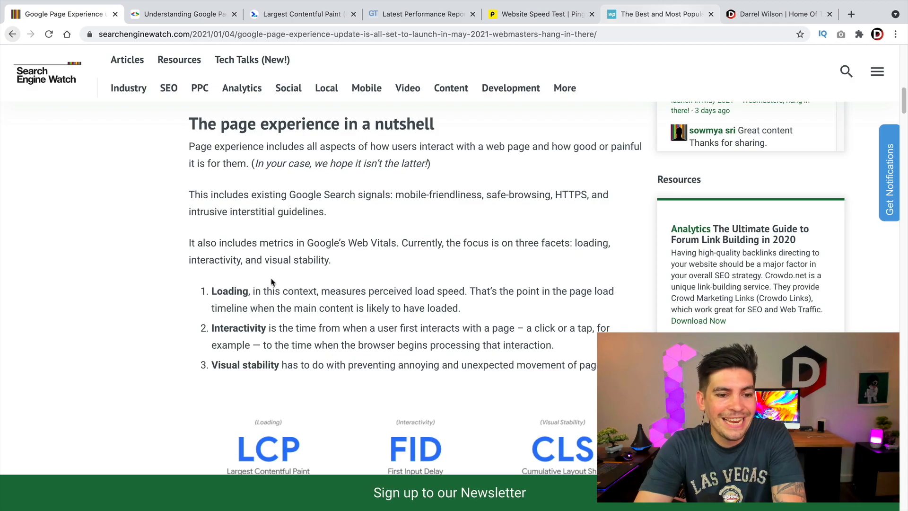
scroll("down", 3)
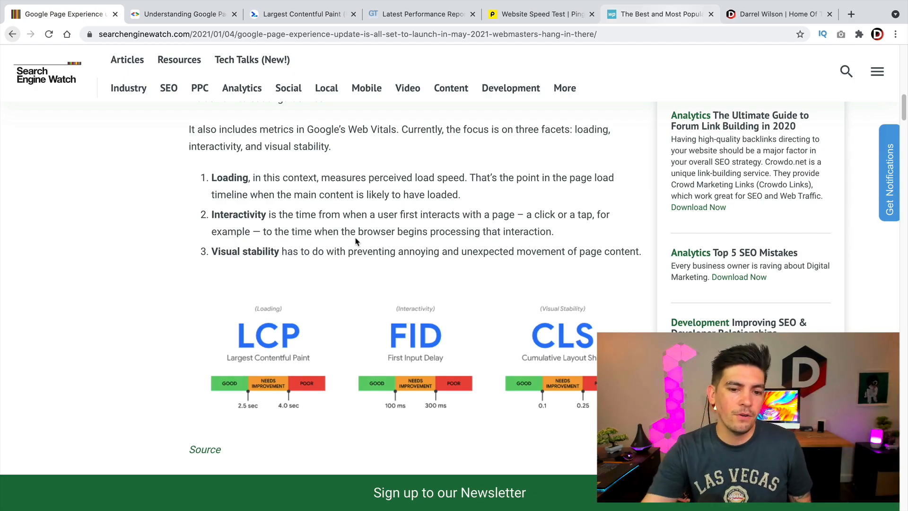
double_click(526, 231)
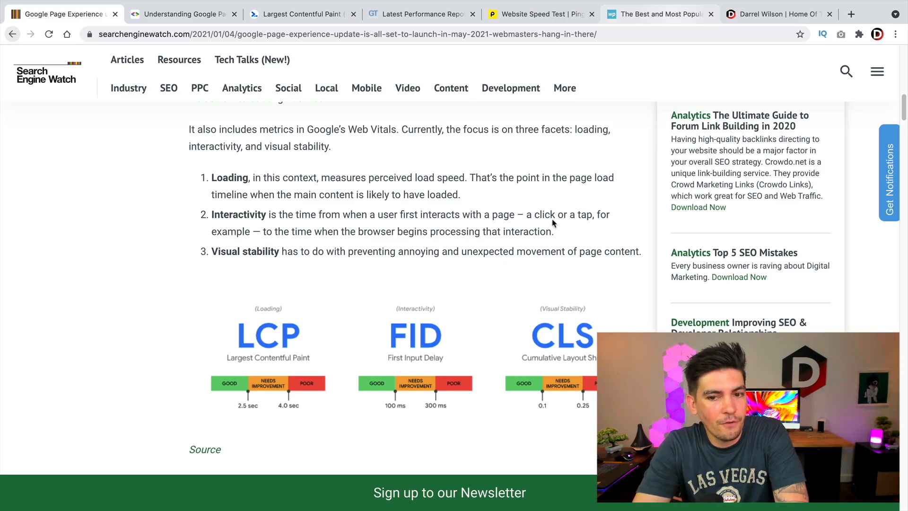
left_click_drag(536, 214, 553, 231)
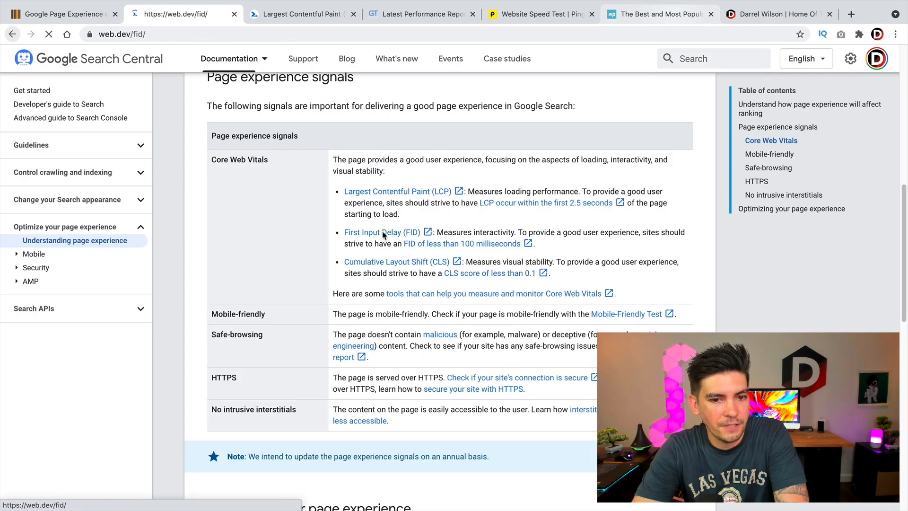
Read web.dev's First Input Delay article through its good-score threshold and page-load timeline
left_click(382, 232)
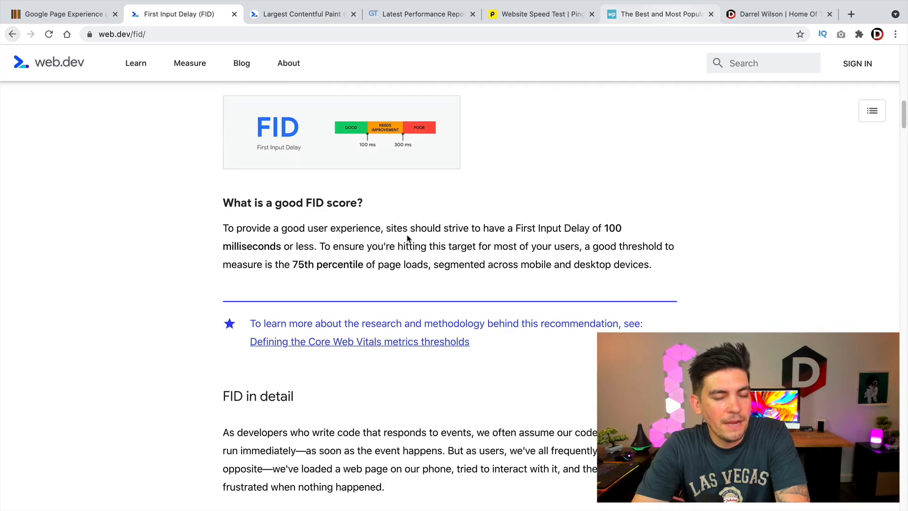
scroll("up", 3)
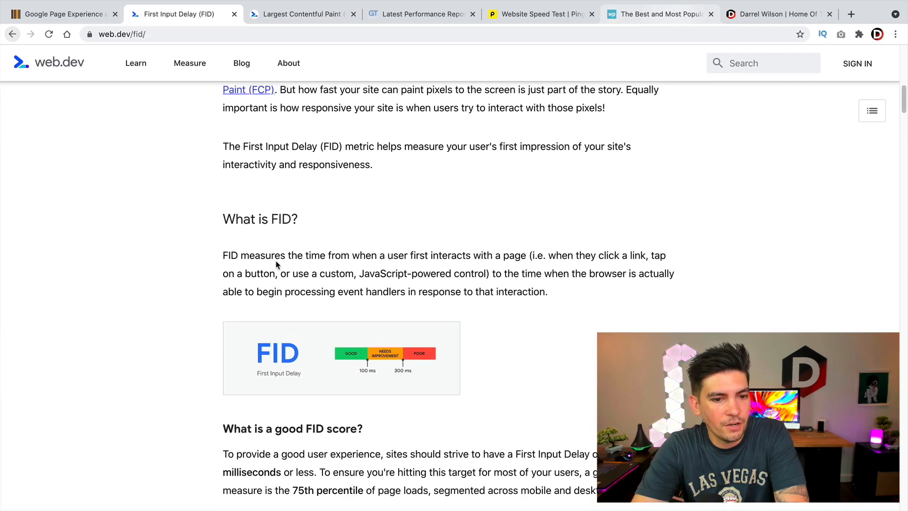
left_click_drag(246, 255, 394, 274)
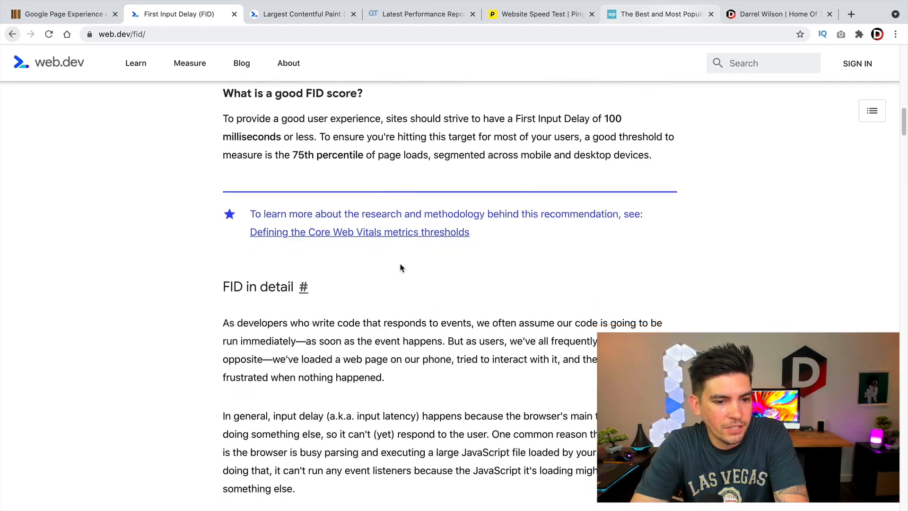
scroll("down", 3)
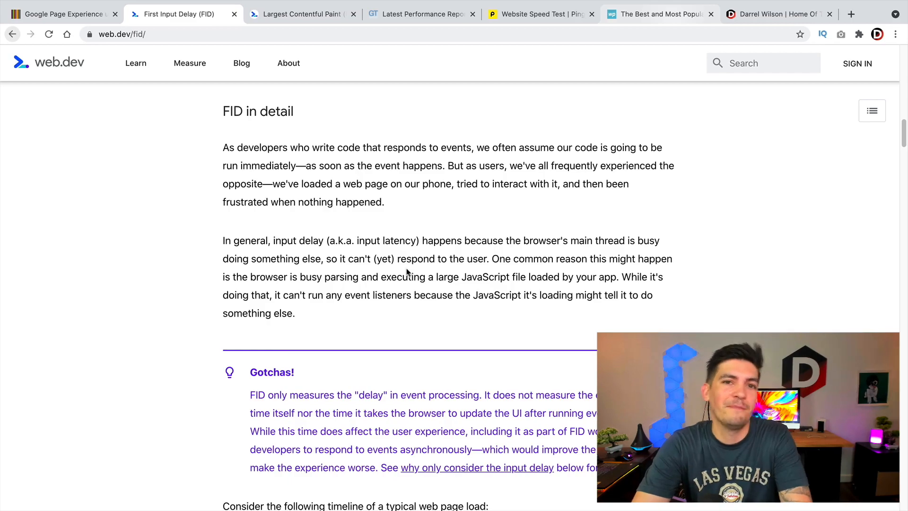
scroll("down", 3)
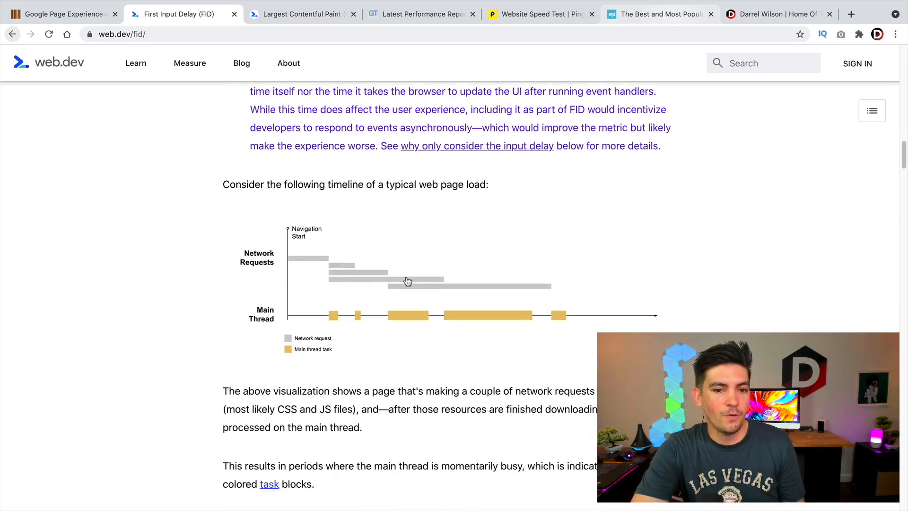
scroll("down", 3)
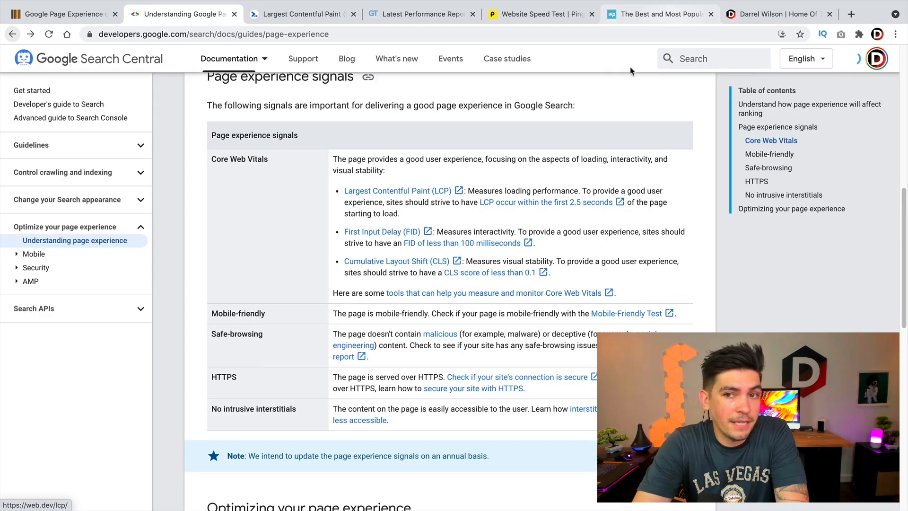
Go from darrelwilson.com through Search Central to Search Engine Watch's LCP, FID, CLS thresholds
left_click(776, 14)
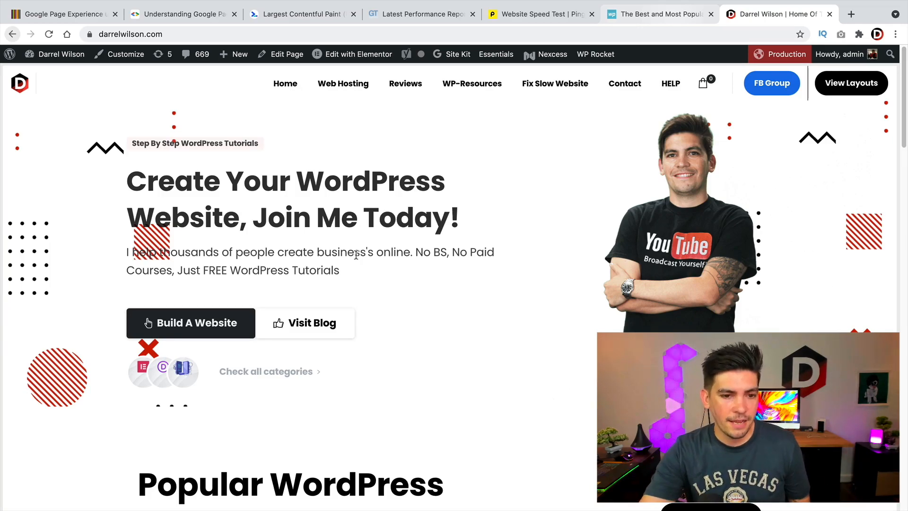
mouse_move(314, 322)
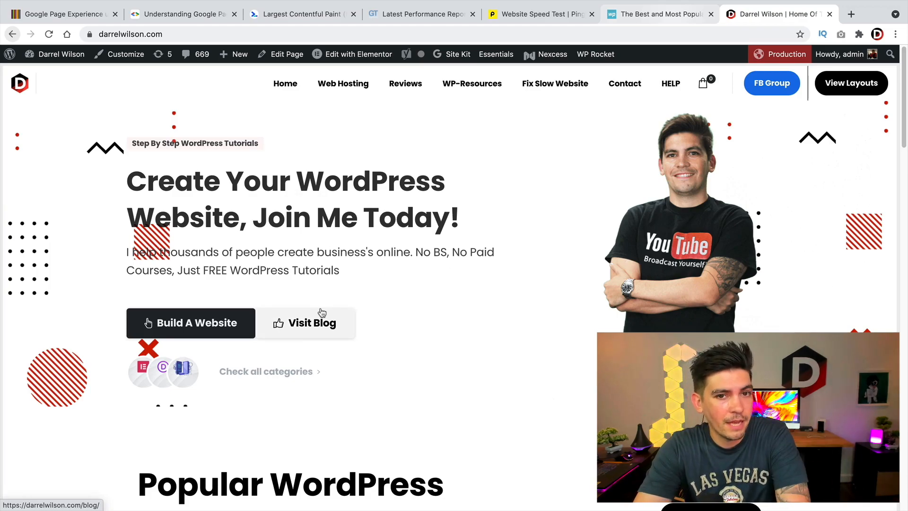
left_click(182, 14)
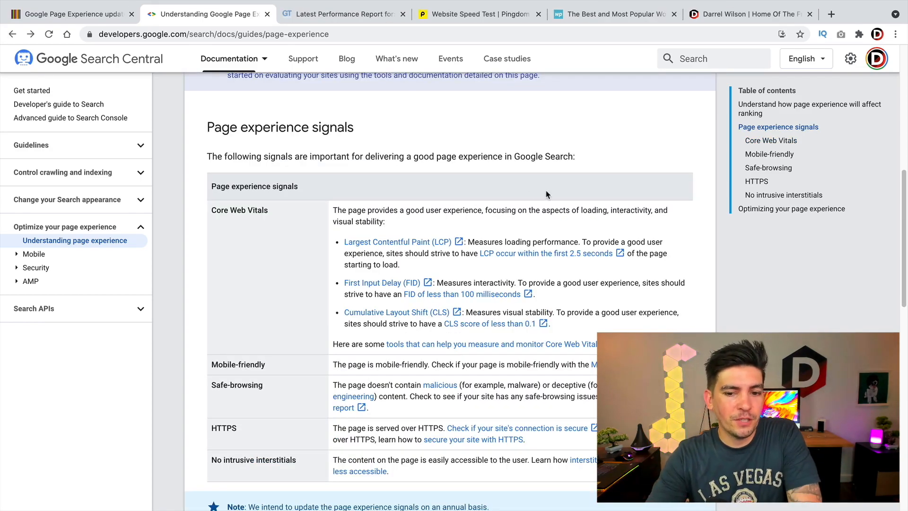
left_click(70, 14)
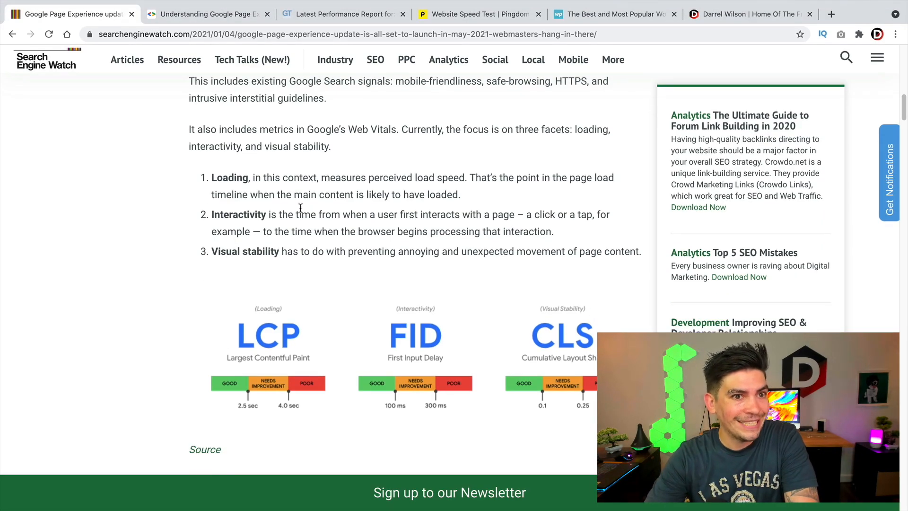
Follow the CLS link from Search Central and read down to 'What is CLS?'
left_click(206, 13)
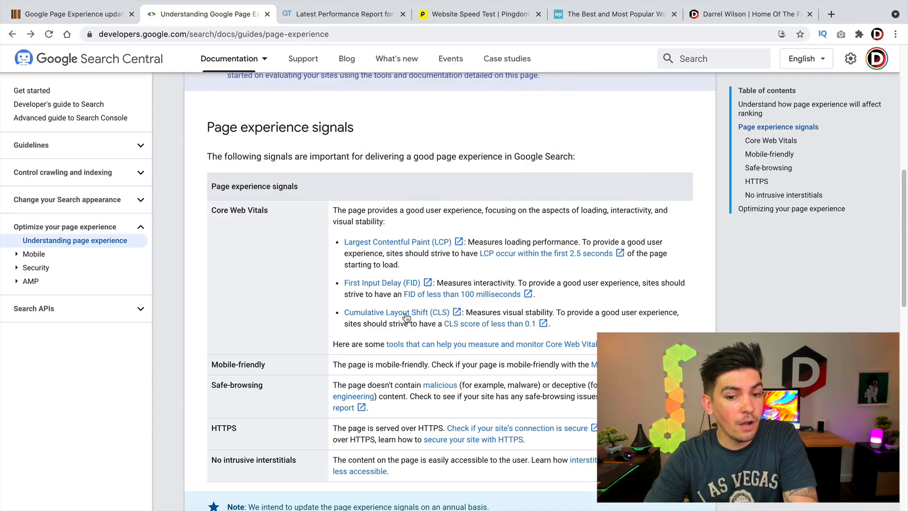
left_click(392, 312)
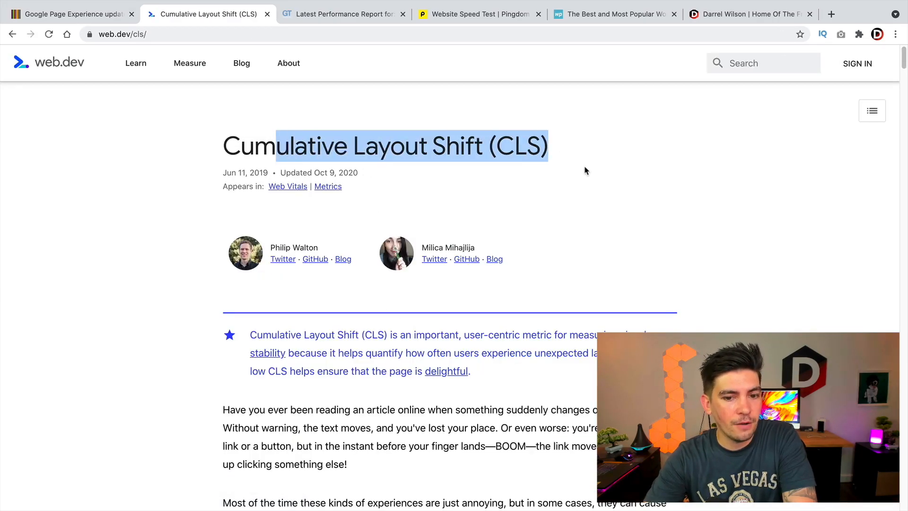
scroll("down", 3)
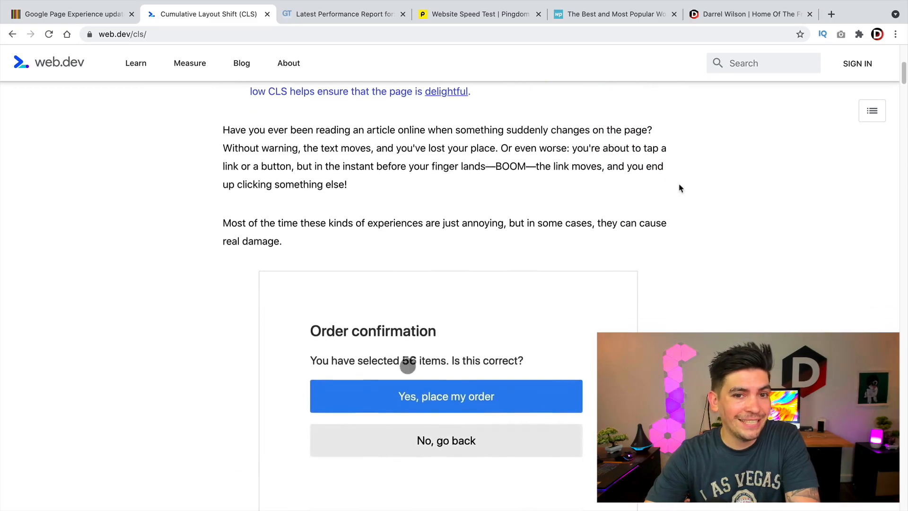
scroll("down", 3)
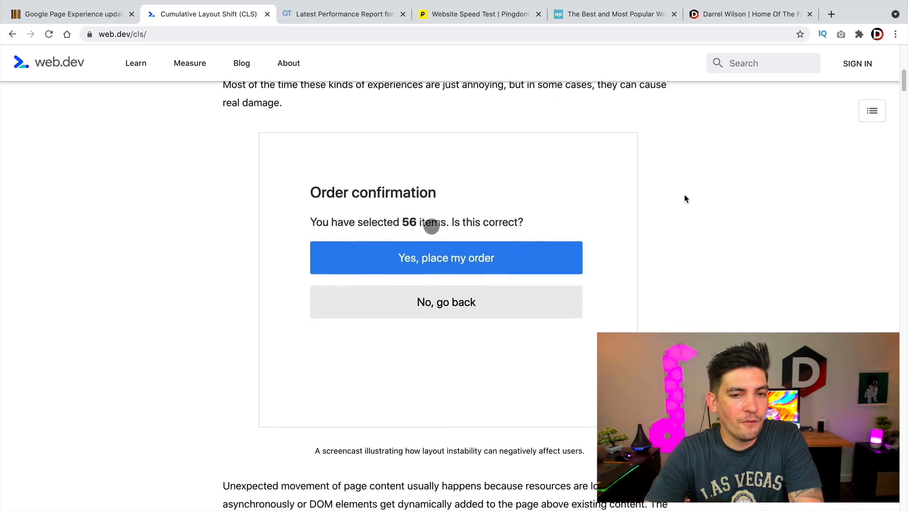
scroll("down", 3)
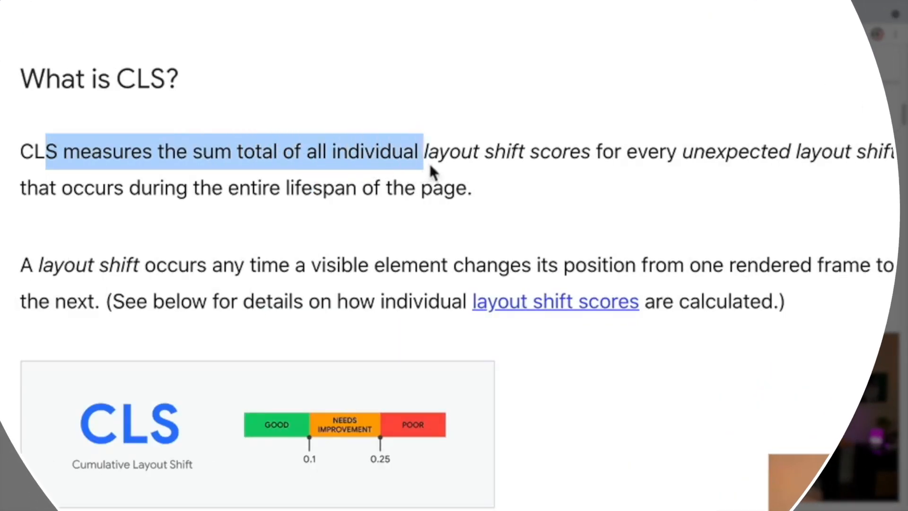
left_click(617, 183)
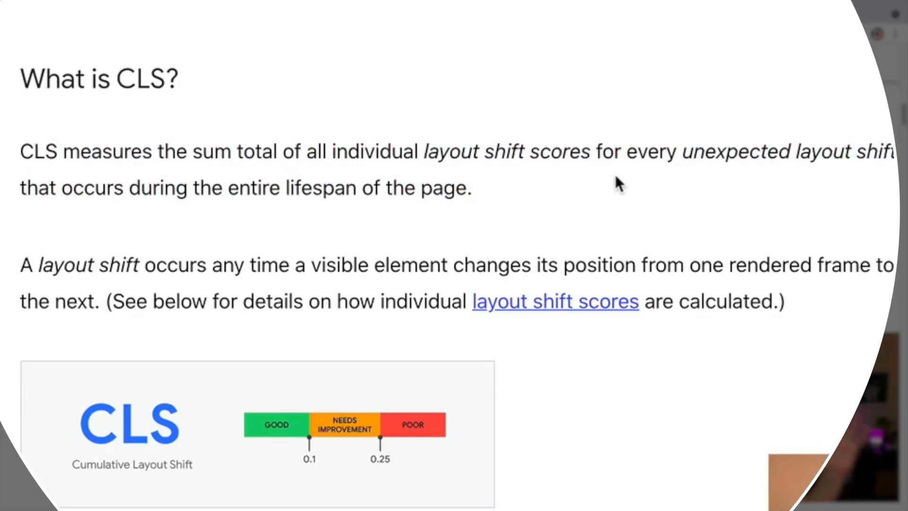
mouse_move(454, 226)
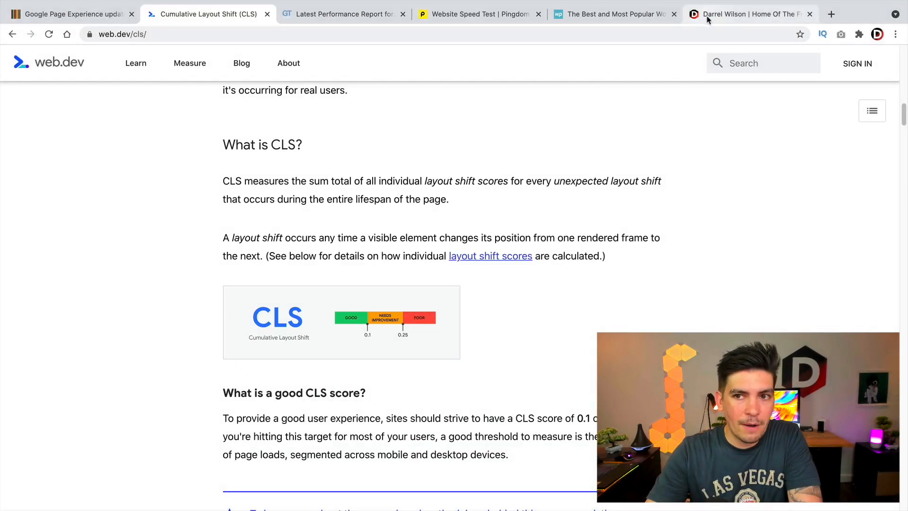
left_click(748, 14)
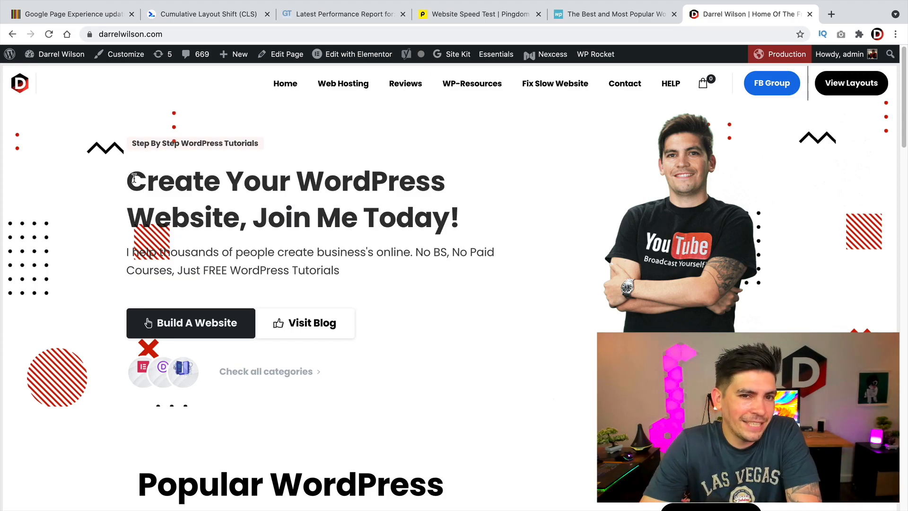
left_click(207, 14)
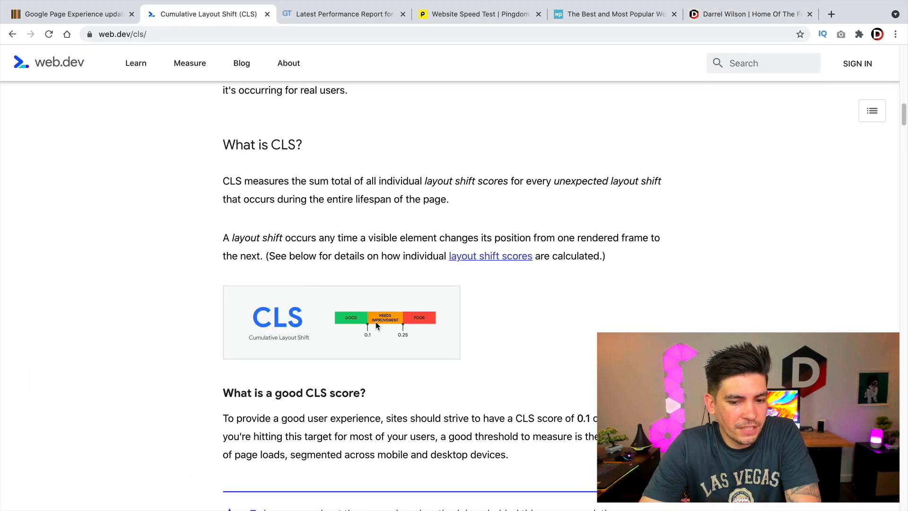
Scroll through web.dev's layout shift score examples and user-initiated shifts section
scroll("down", 3)
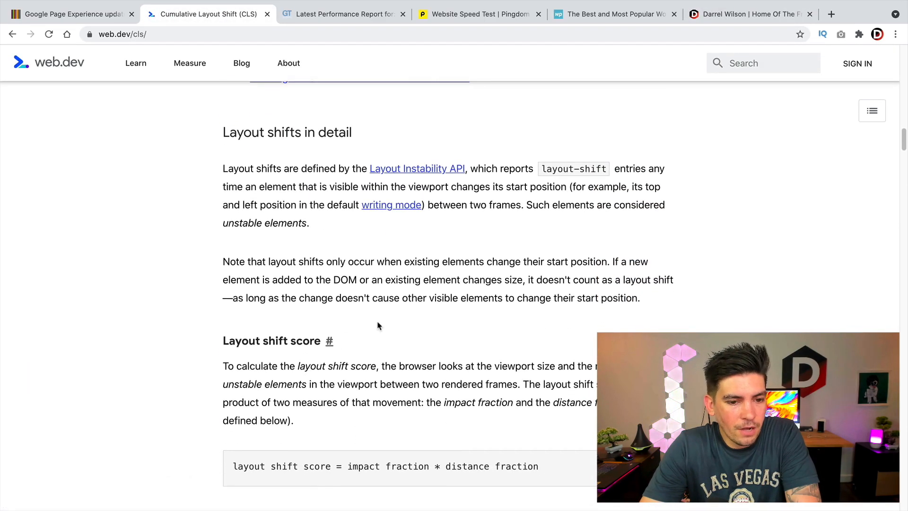
scroll("down", 3)
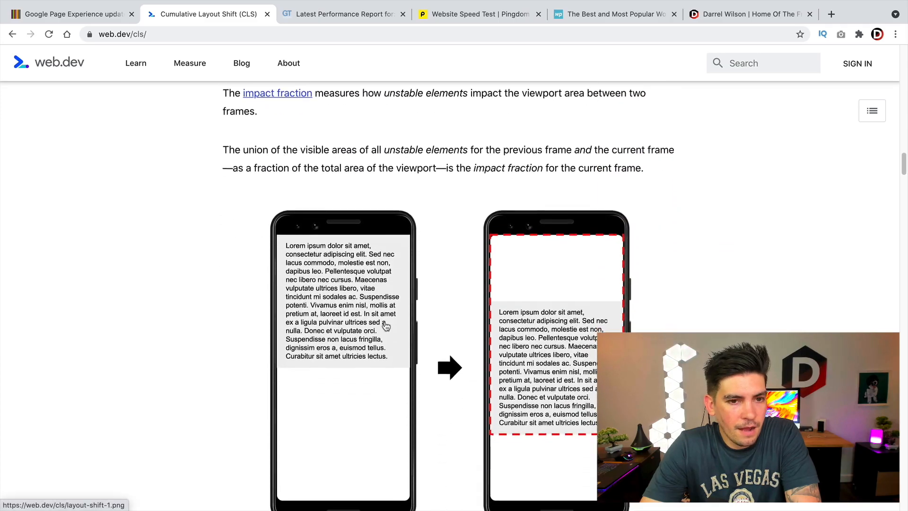
scroll("down", 3)
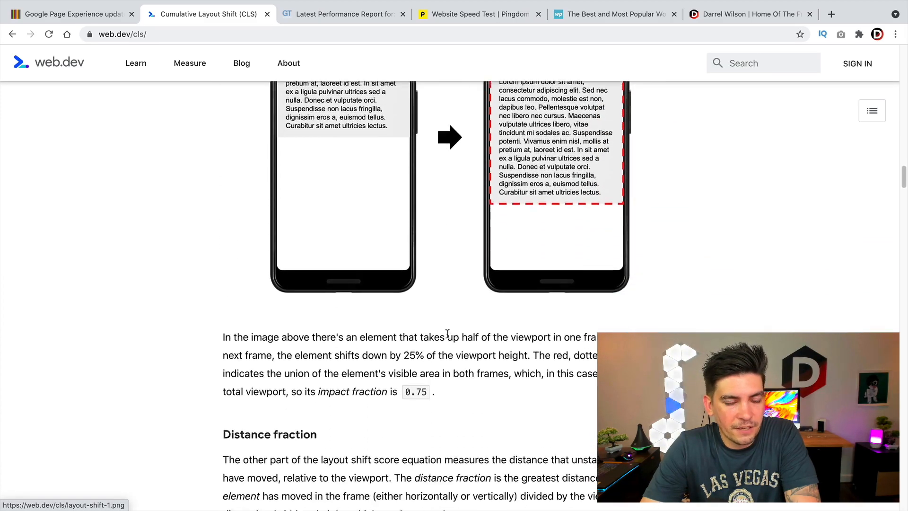
scroll("down", 3)
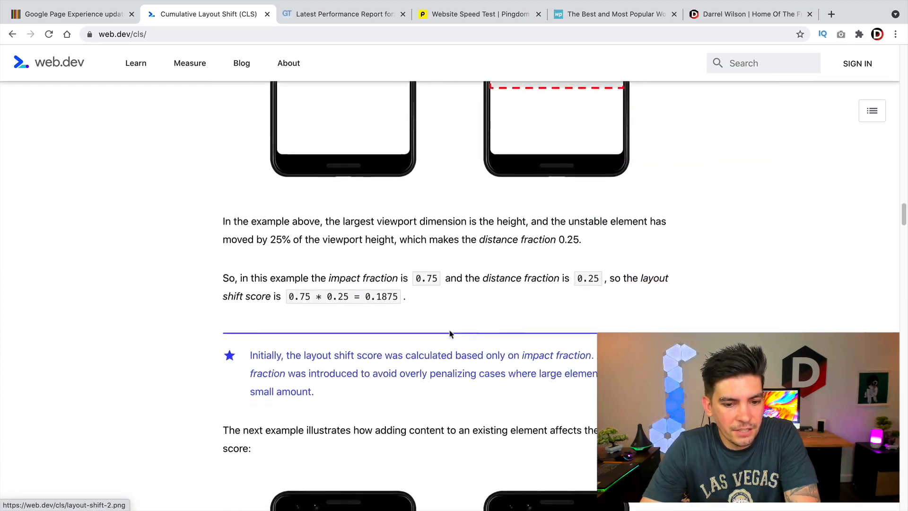
scroll("down", 3)
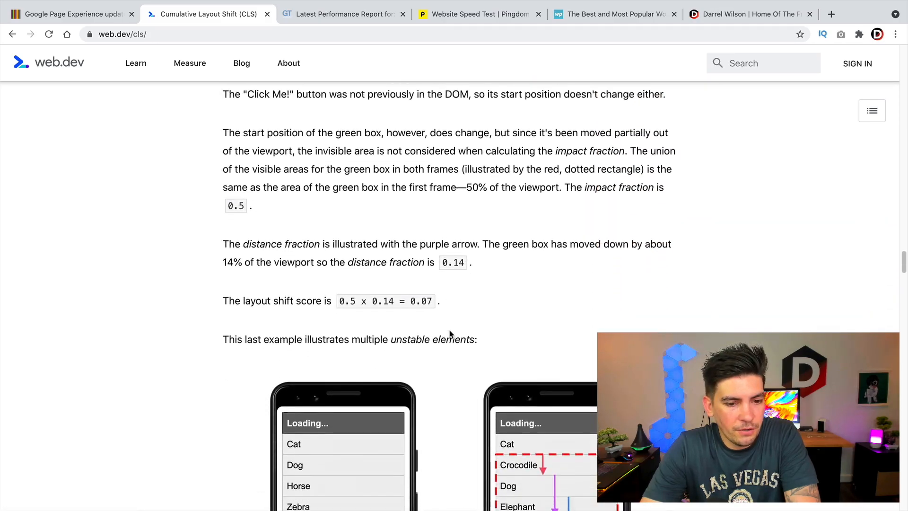
scroll("down", 3)
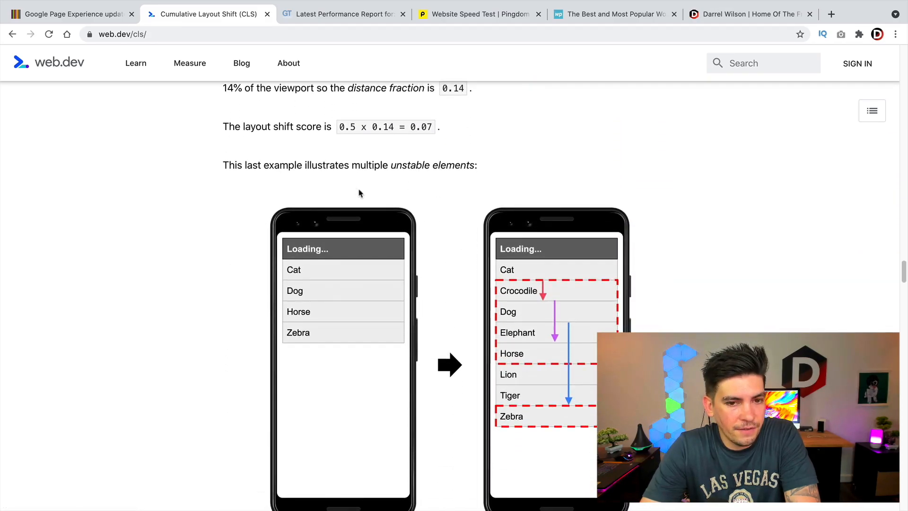
scroll("down", 3)
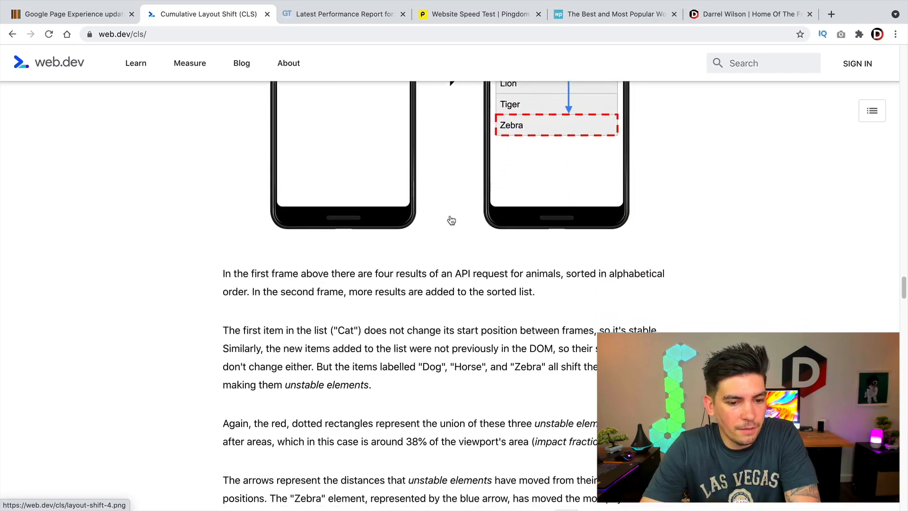
scroll("down", 3)
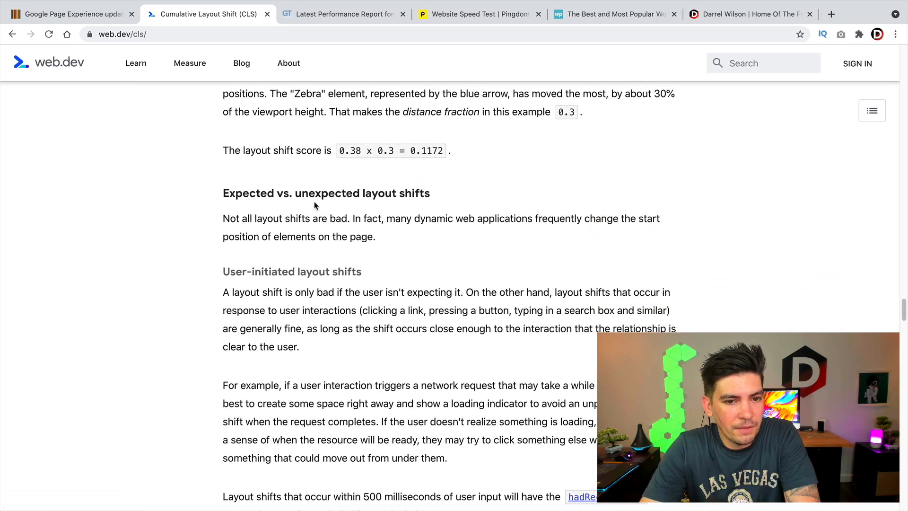
Highlight the sentence about unexpected layout shifts, then switch to darrelwilson.com
left_click_drag(294, 193, 423, 193)
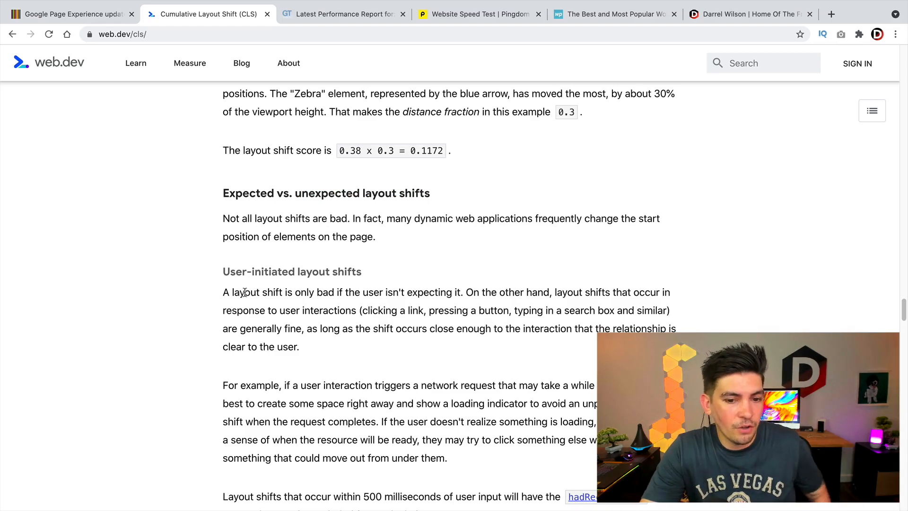
left_click_drag(223, 292, 462, 291)
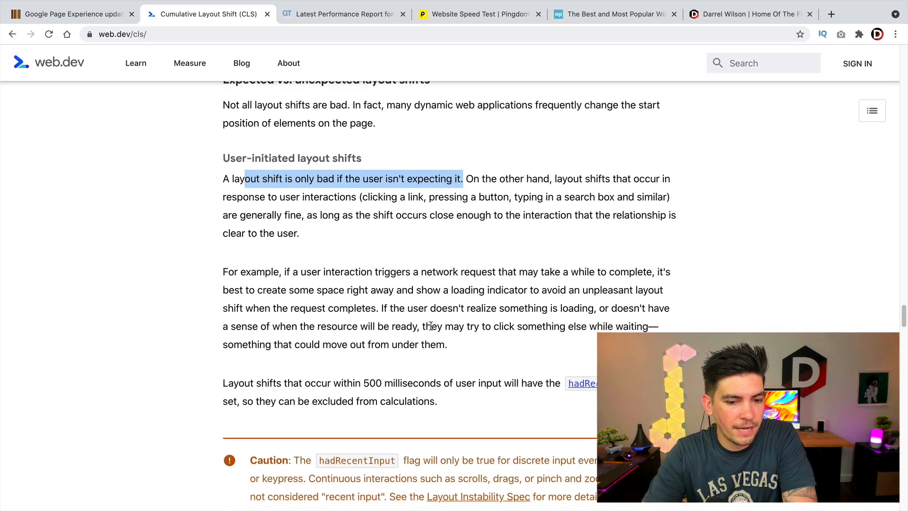
left_click(750, 14)
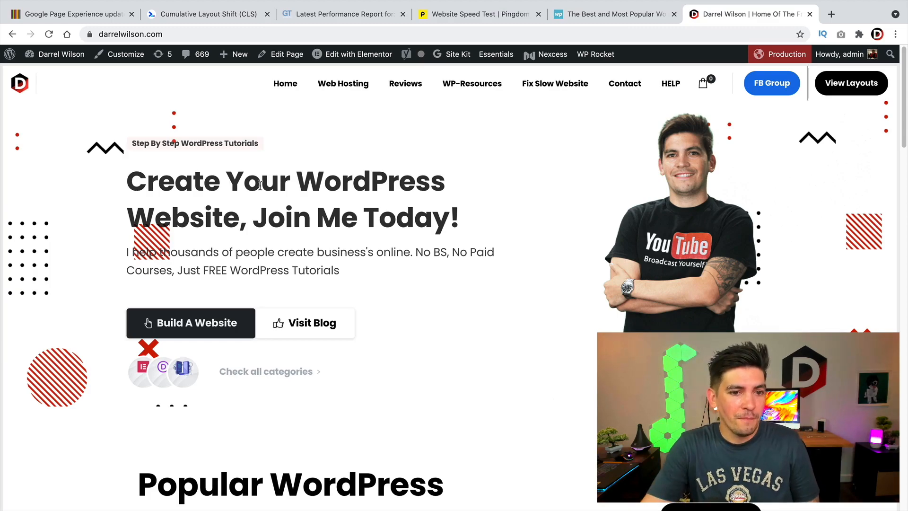
Highlight the darrelwilson.com homepage headline and tagline
left_click_drag(293, 217, 339, 270)
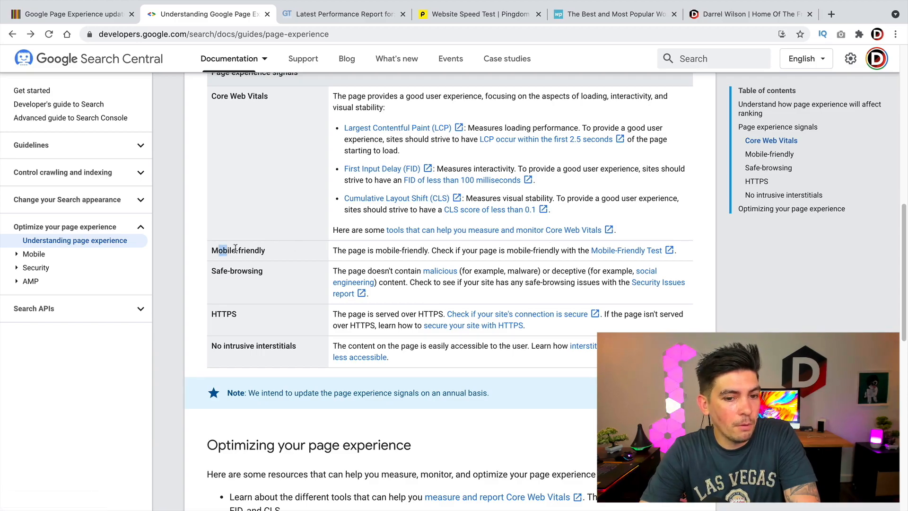
Highlight the Mobile-friendly signal and follow the Safe-browsing row's social engineering link
double_click(238, 250)
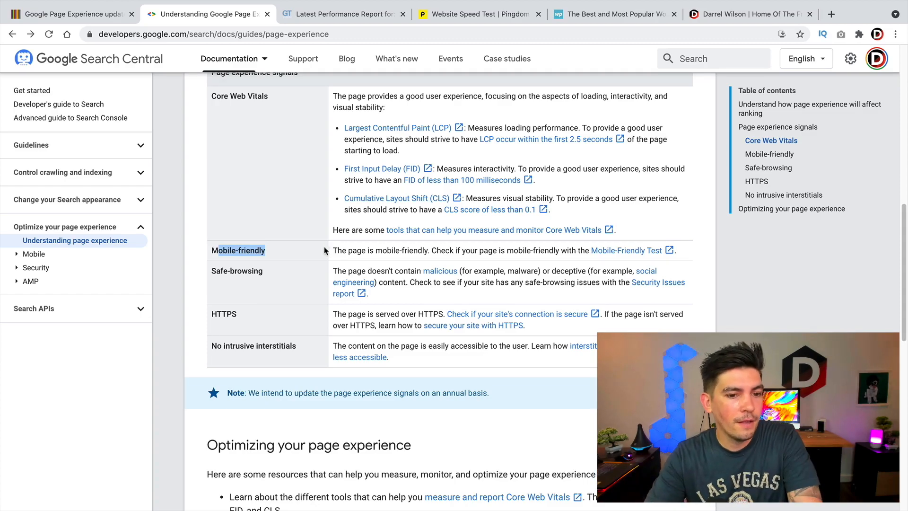
mouse_move(627, 250)
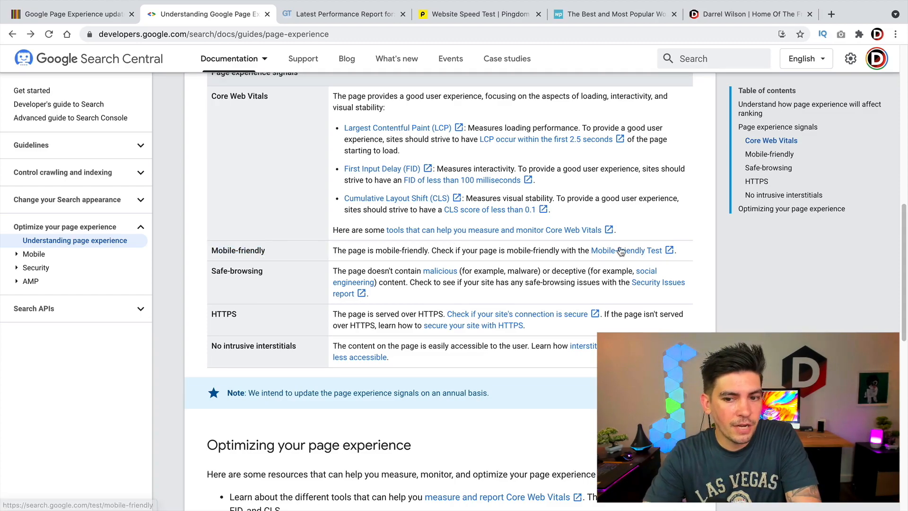
left_click(628, 250)
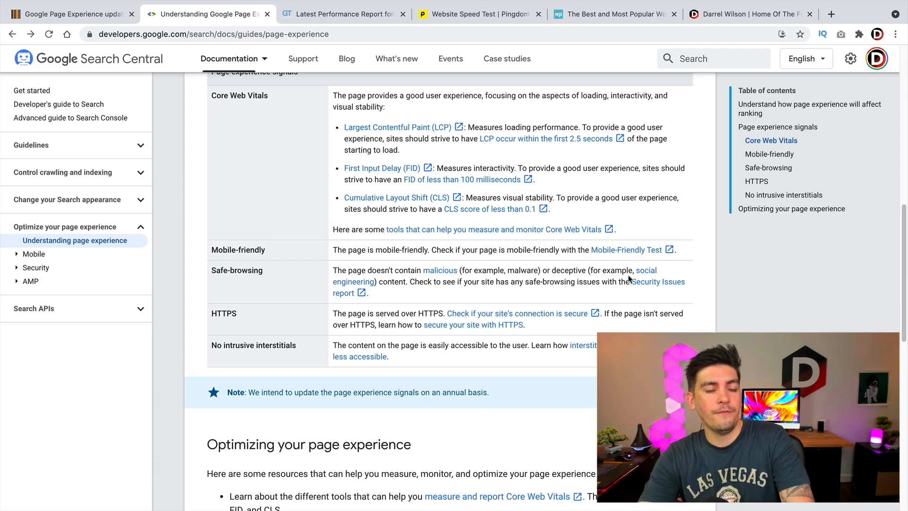
mouse_move(641, 273)
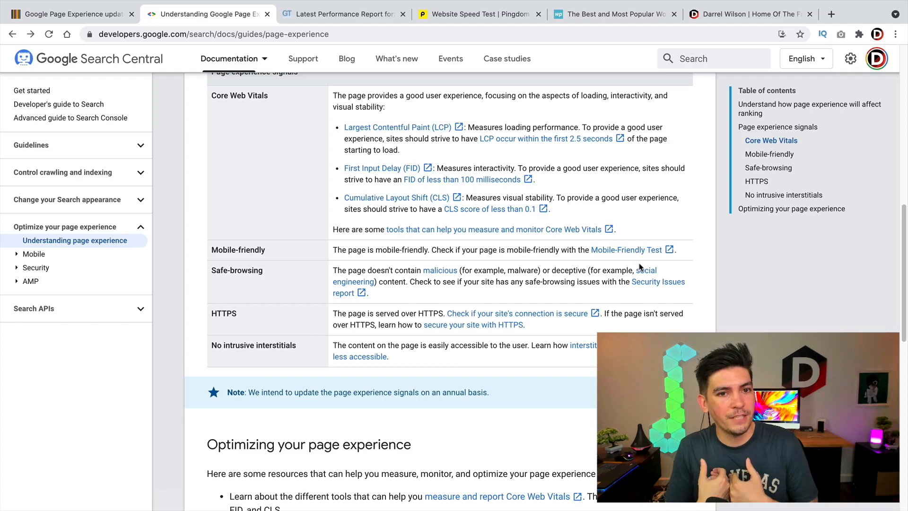
mouse_move(645, 270)
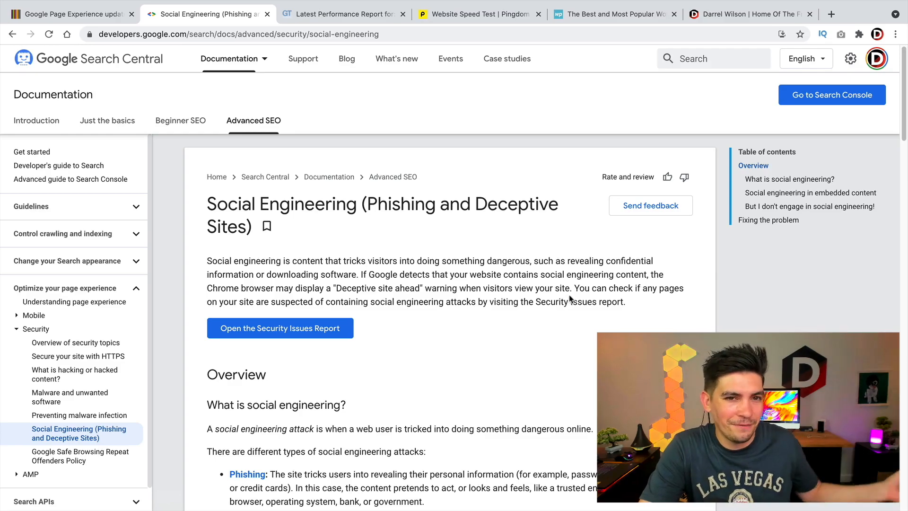
Read the deceptive content description in the social engineering article, then return to the signals table
scroll("down", 3)
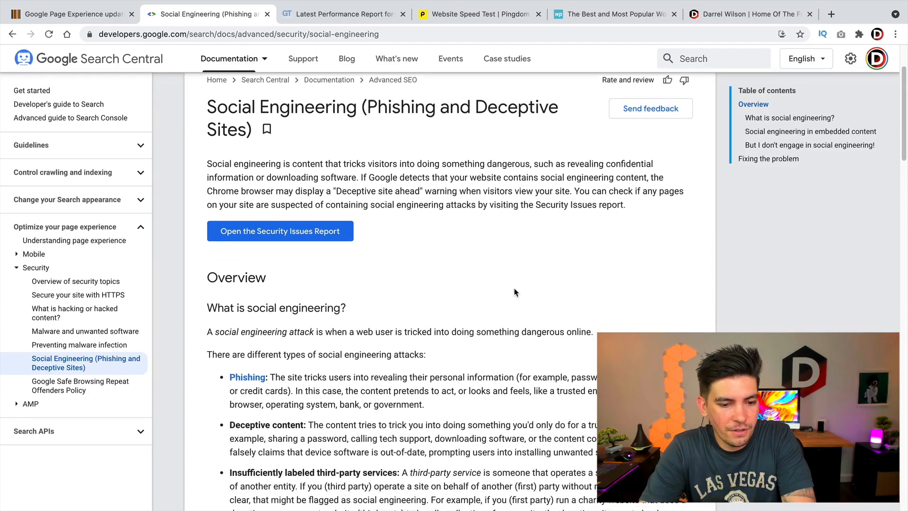
scroll("down", 3)
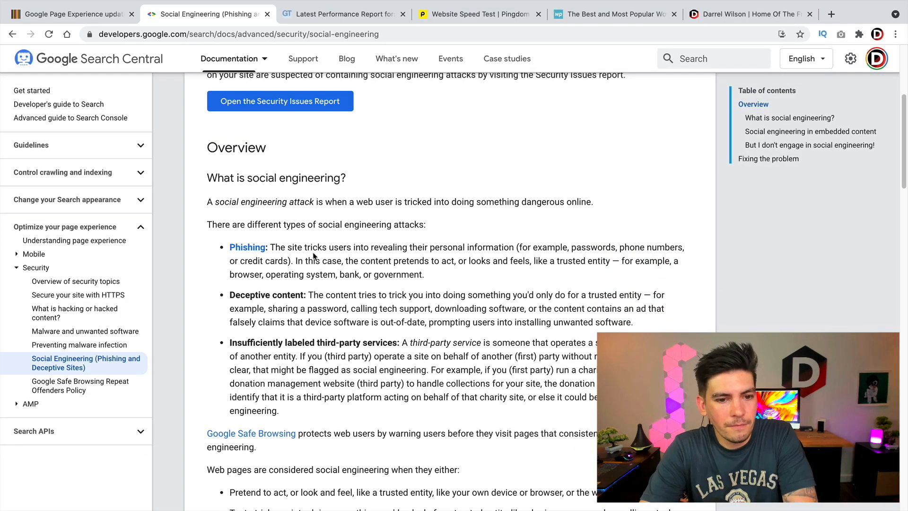
left_click_drag(280, 247, 488, 247)
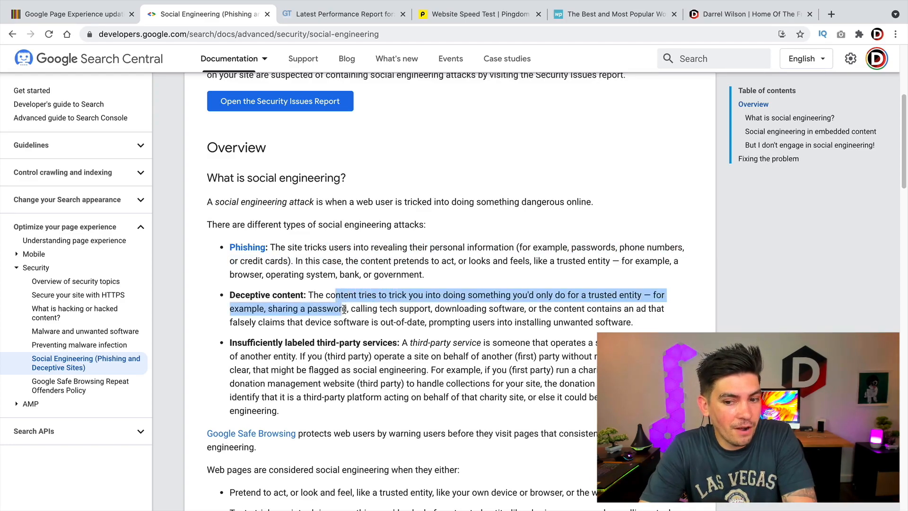
left_click_drag(345, 308, 354, 322)
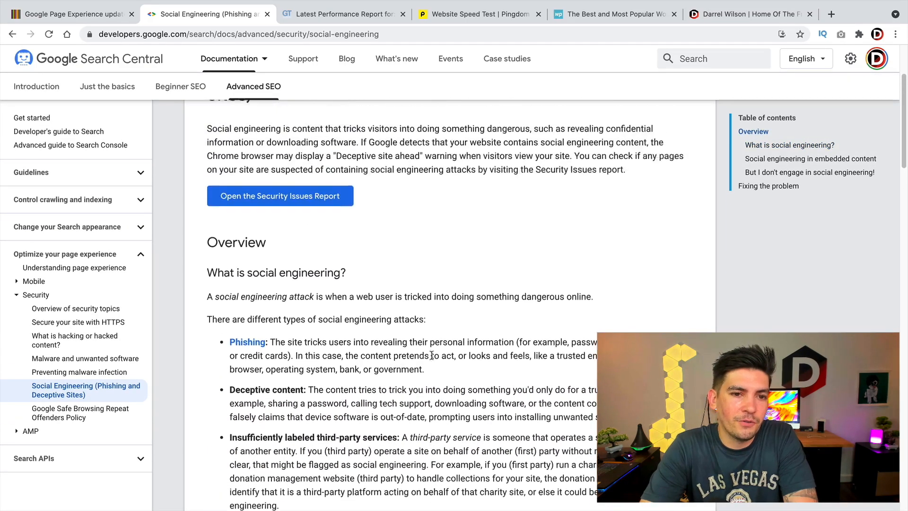
left_click(229, 58)
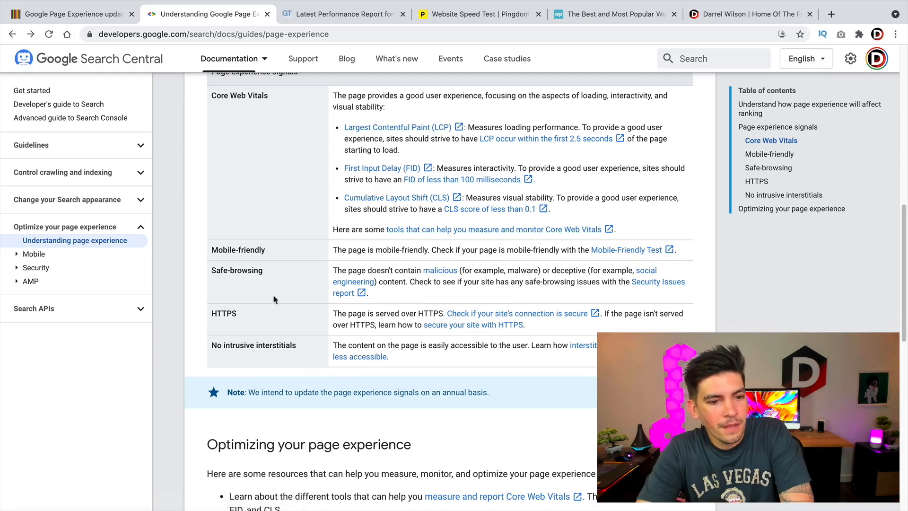
Highlight the HTTPS signal in the page experience signals table
double_click(223, 313)
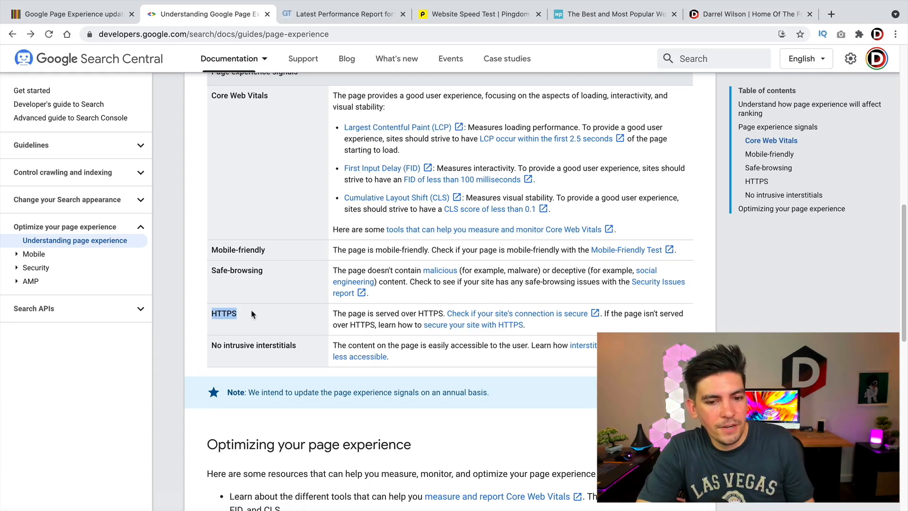
mouse_move(414, 304)
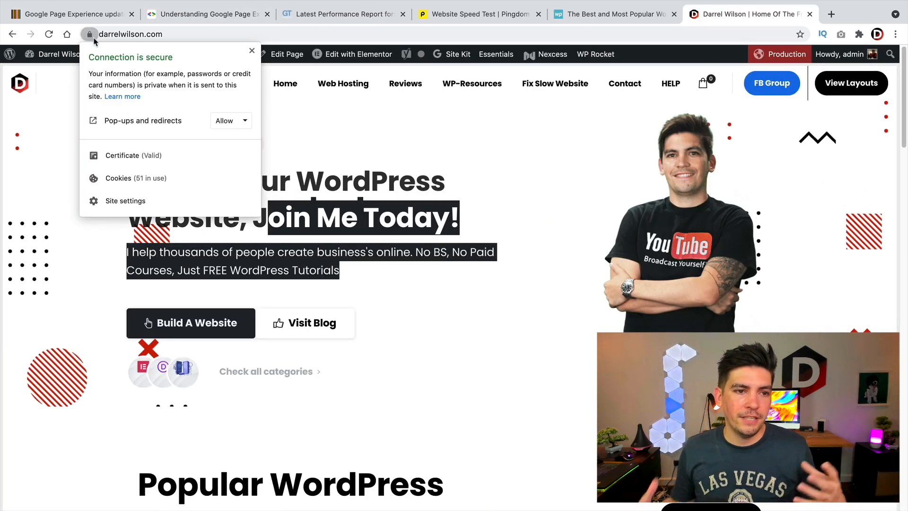
mouse_move(195, 22)
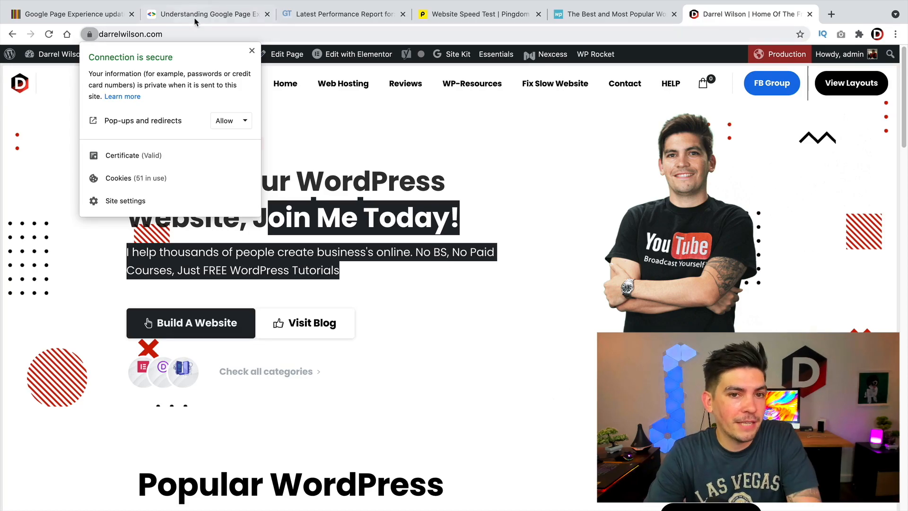
Back on the page experience guide, highlight the easily accessible content description
left_click(204, 14)
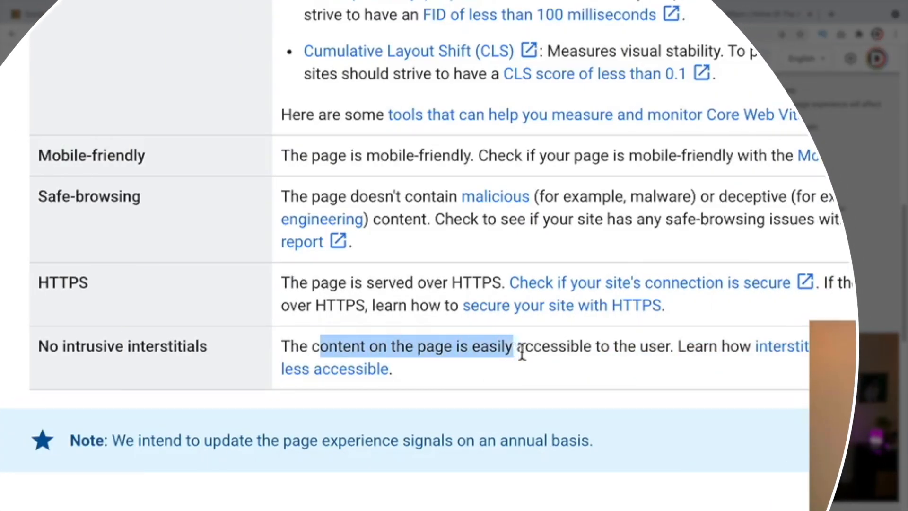
left_click_drag(519, 346, 675, 346)
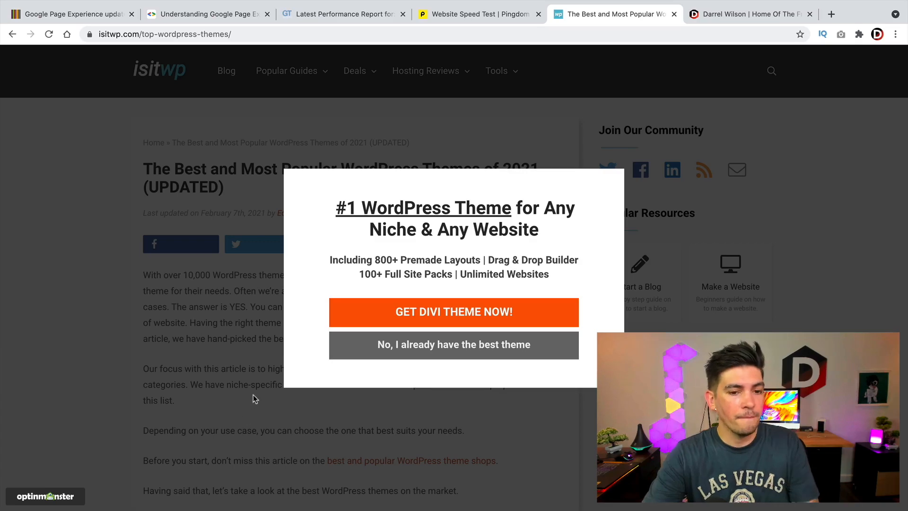
mouse_move(275, 330)
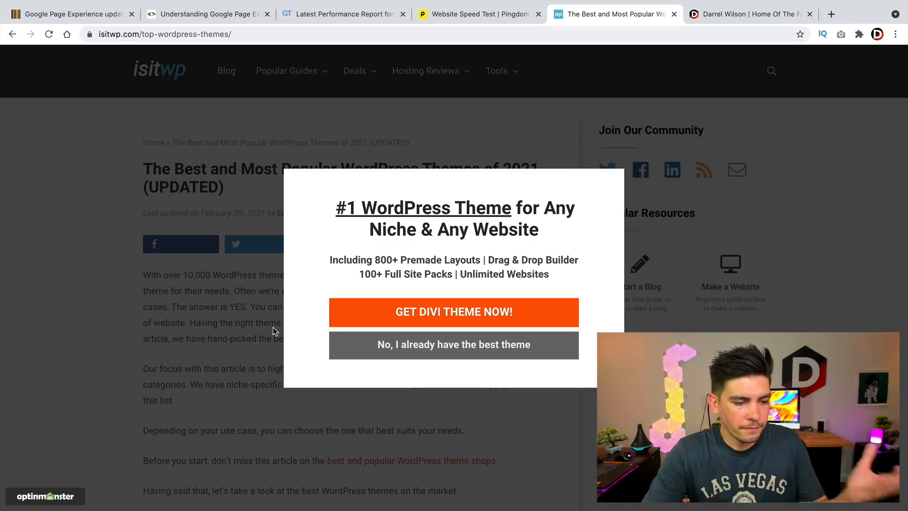
mouse_move(110, 462)
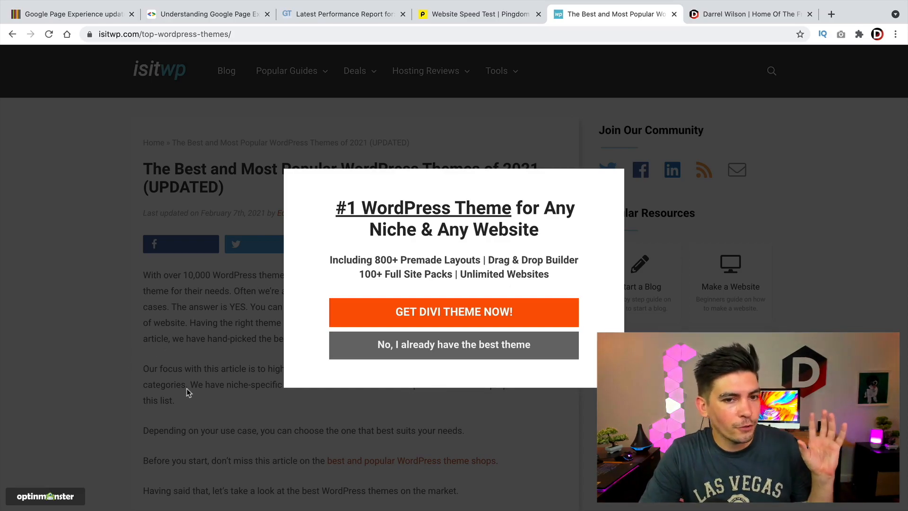
mouse_move(106, 377)
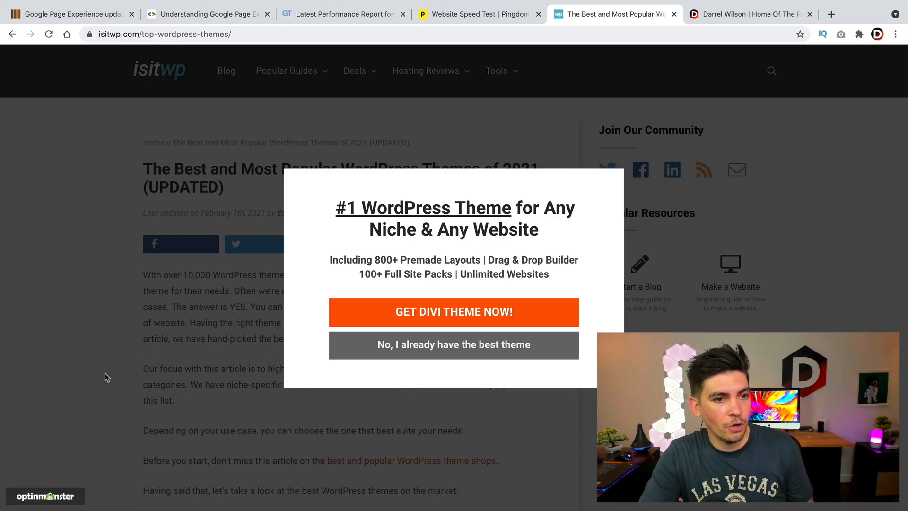
Scroll Google's mobile content blog post and view the intrusive interstitial example image alone
left_click(206, 14)
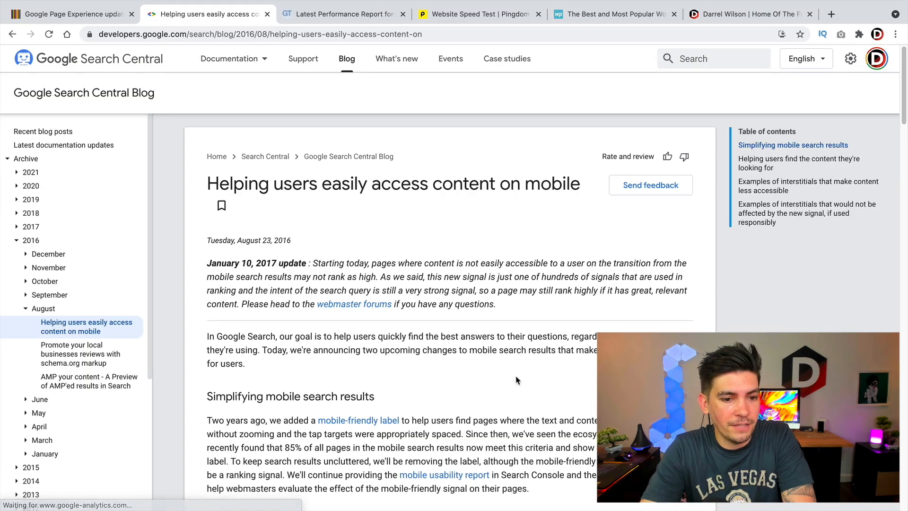
scroll("down", 3)
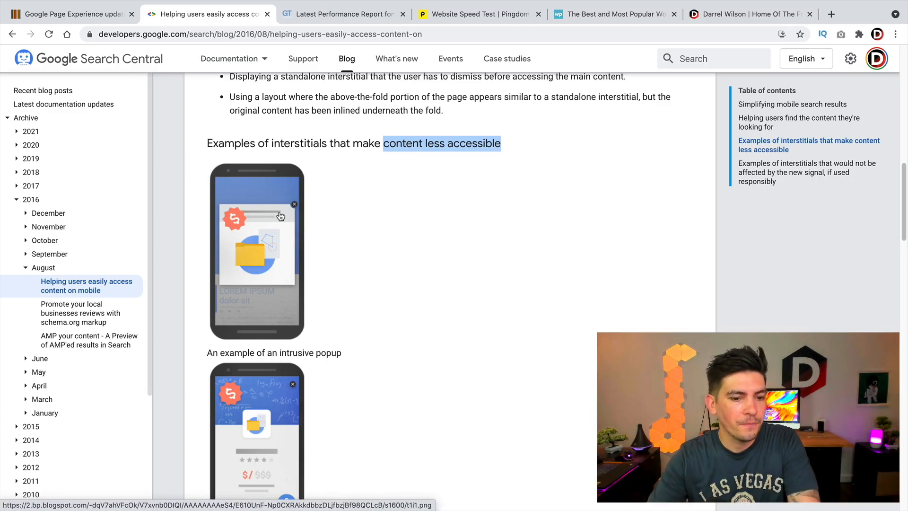
scroll("down", 3)
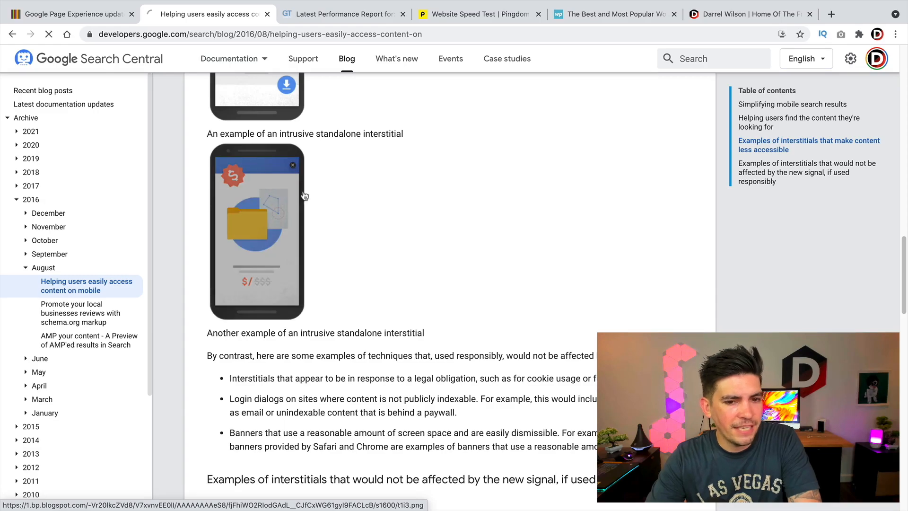
left_click(256, 226)
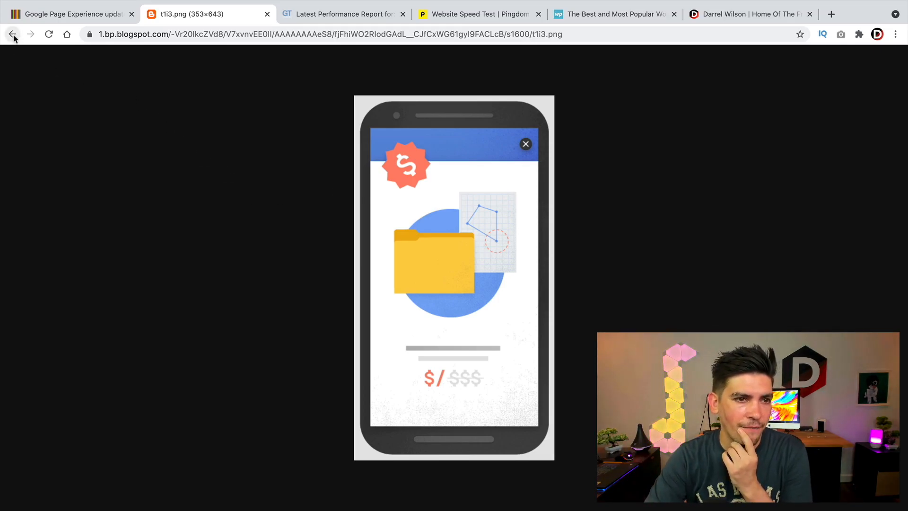
left_click(13, 33)
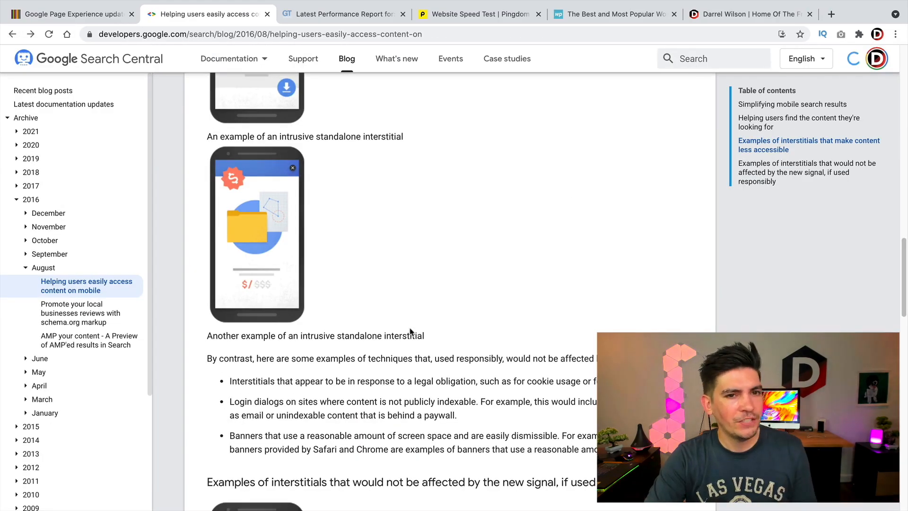
scroll("down", 3)
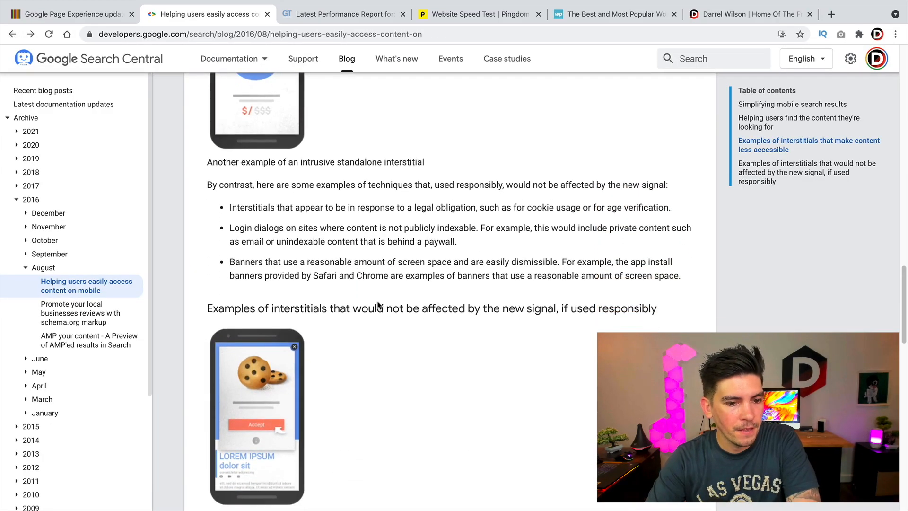
Highlight the cookie usage caption among the acceptable interstitial examples
scroll("down", 3)
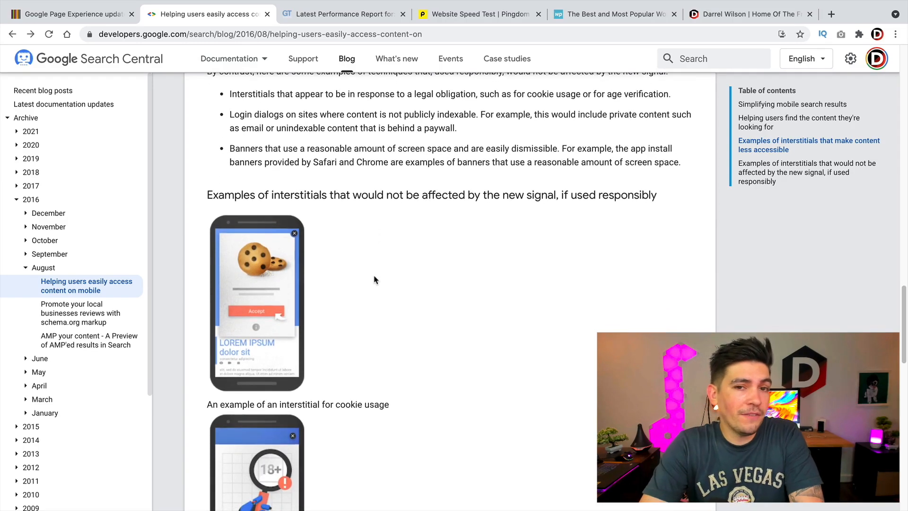
scroll("down", 3)
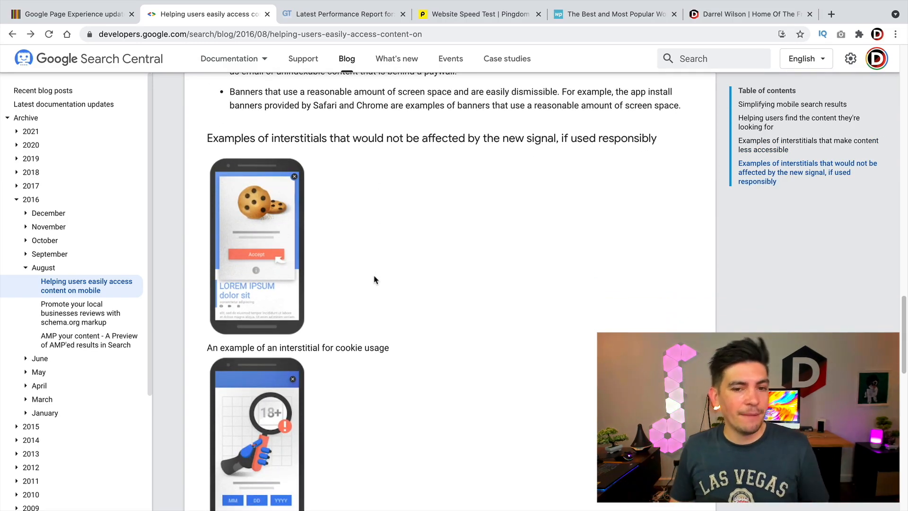
double_click(376, 348)
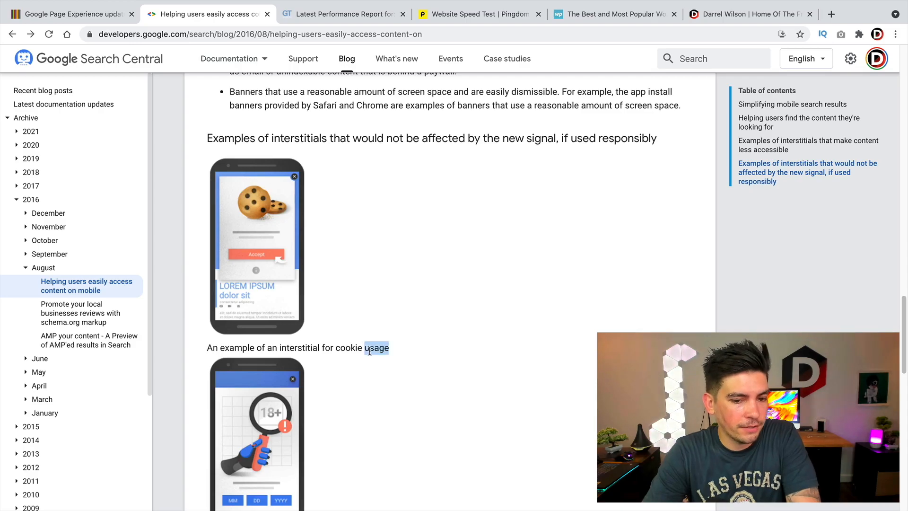
triple_click(297, 348)
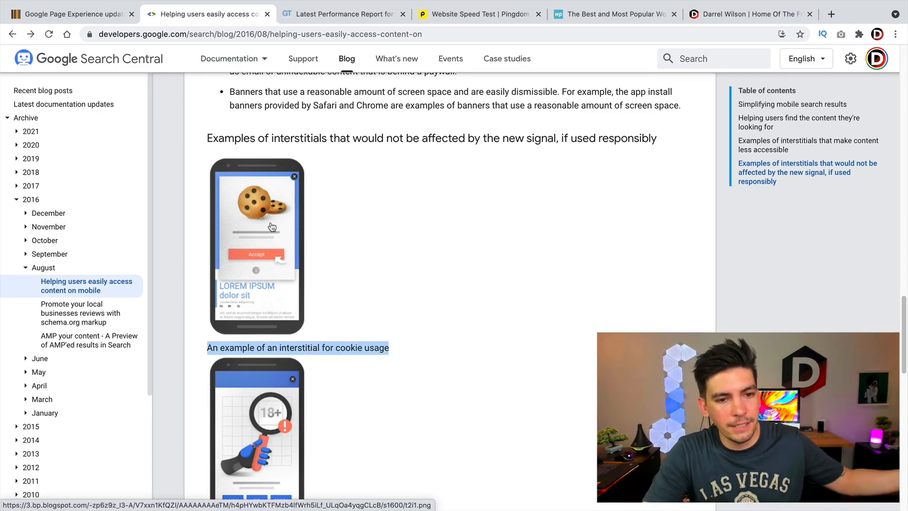
Highlight the reasonable banner caption, then return to the Search Engine Watch article
scroll("down", 3)
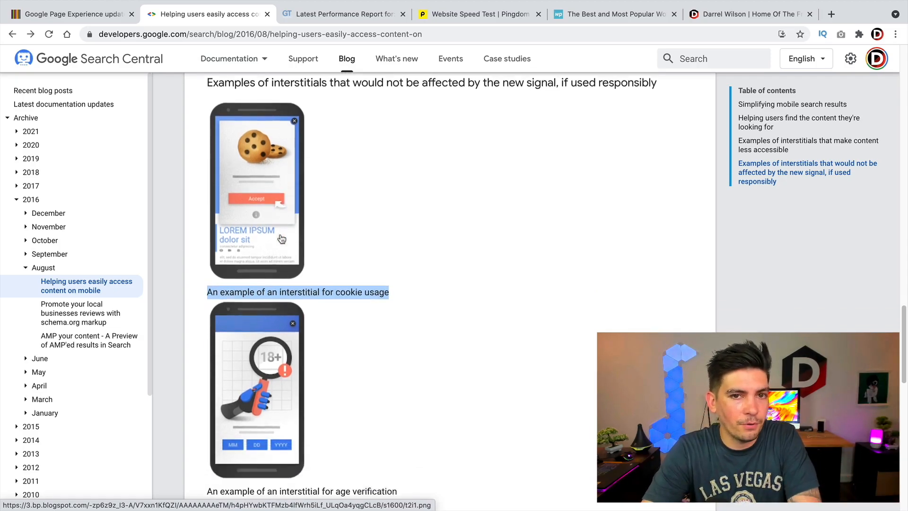
scroll("down", 3)
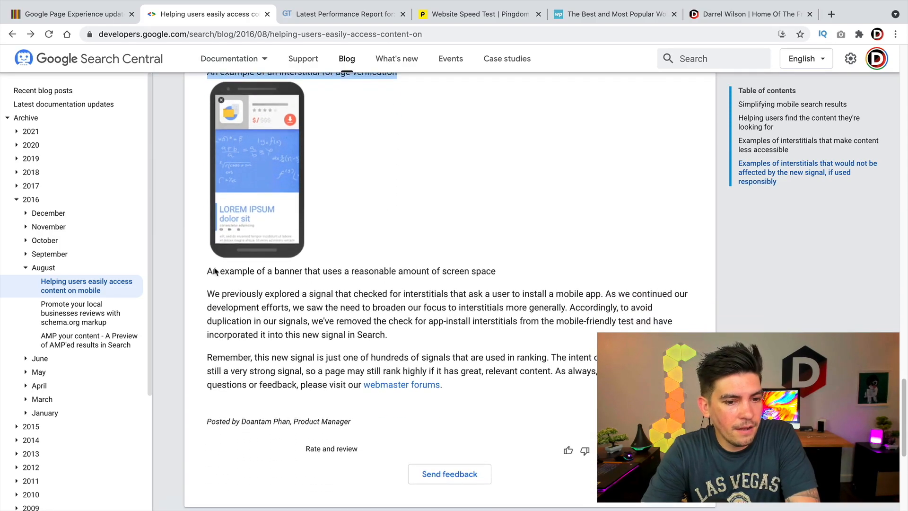
left_click_drag(219, 271, 420, 271)
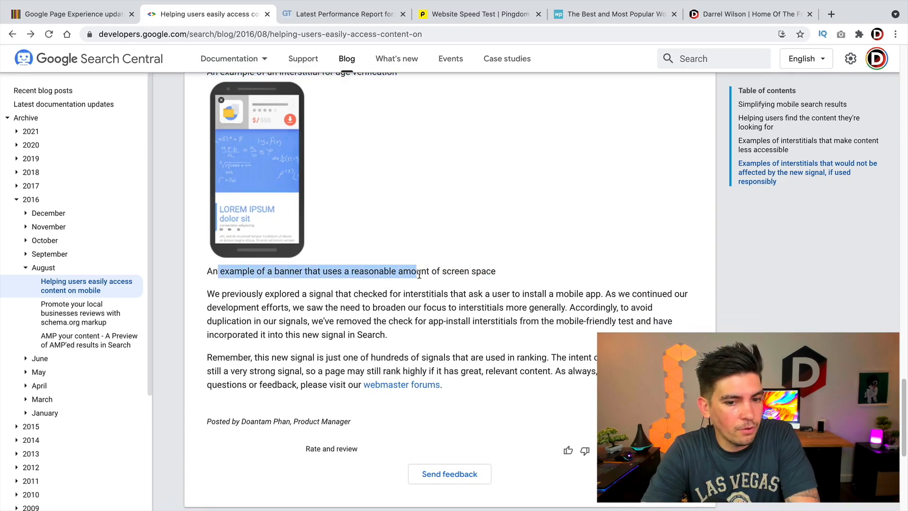
left_click_drag(416, 271, 496, 271)
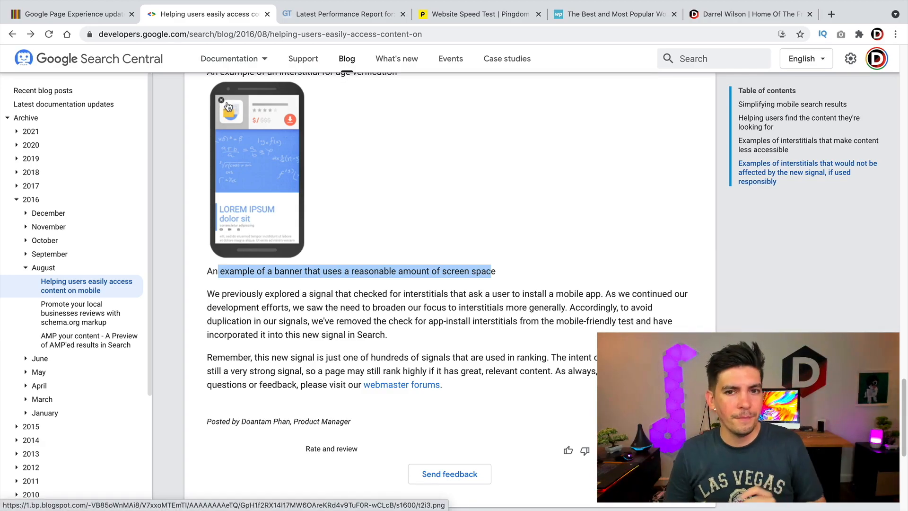
left_click(70, 14)
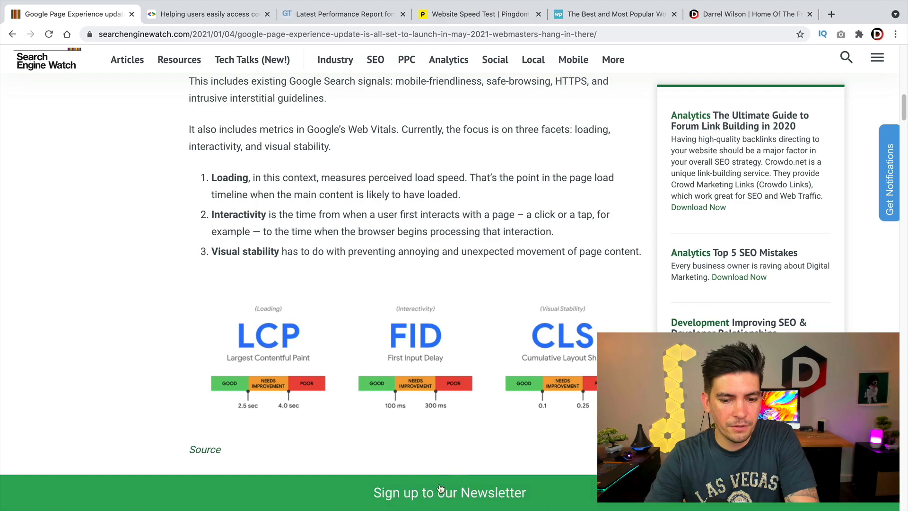
Switch to the Understanding Google Page Experience guide tab
left_click(207, 14)
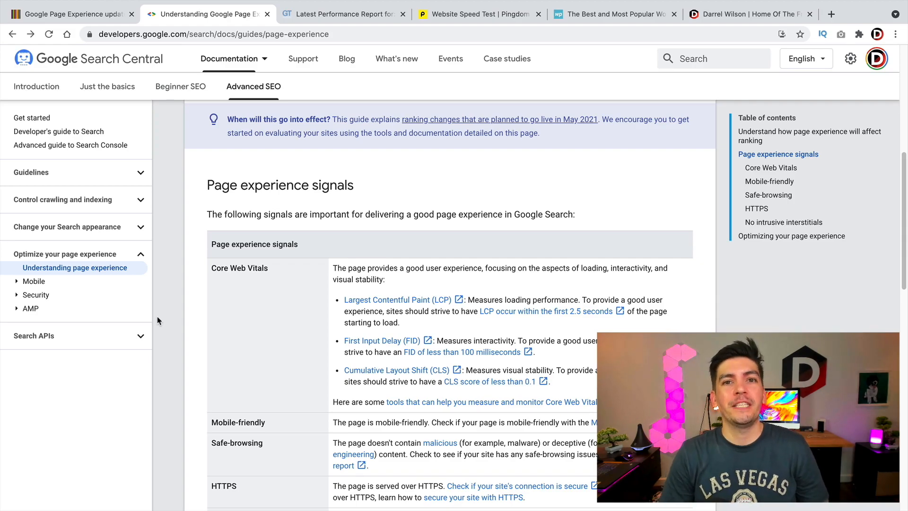
mouse_move(279, 257)
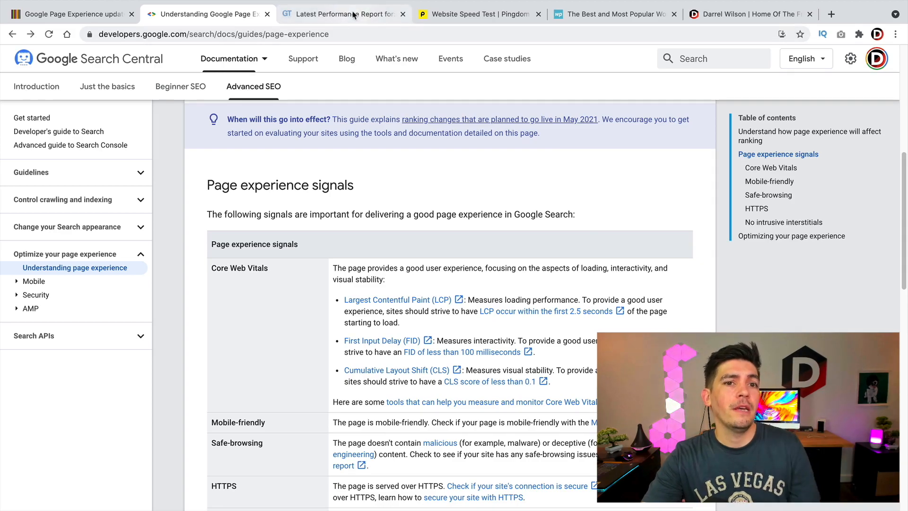
left_click(343, 13)
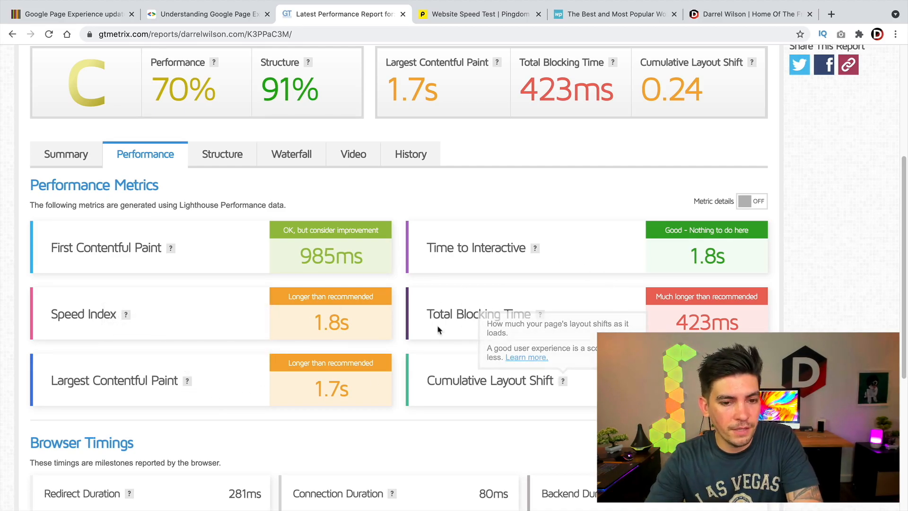
mouse_move(833, 244)
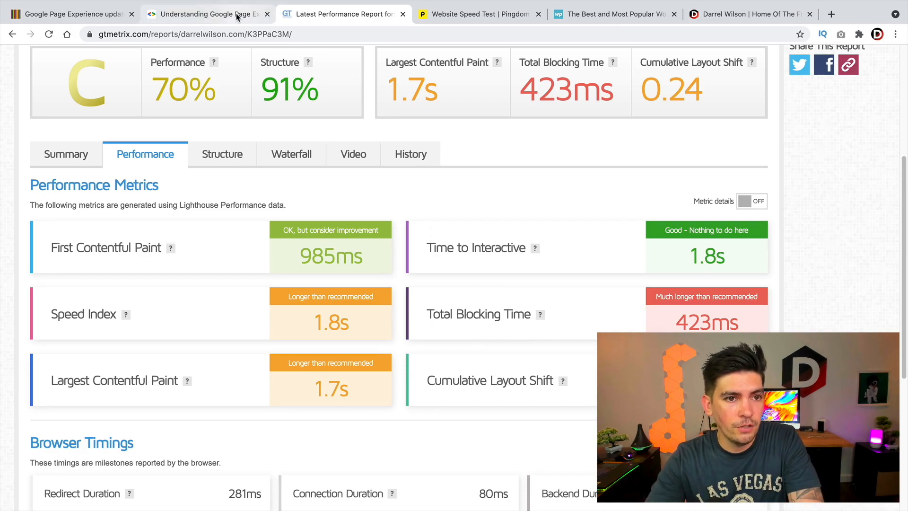
left_click(204, 14)
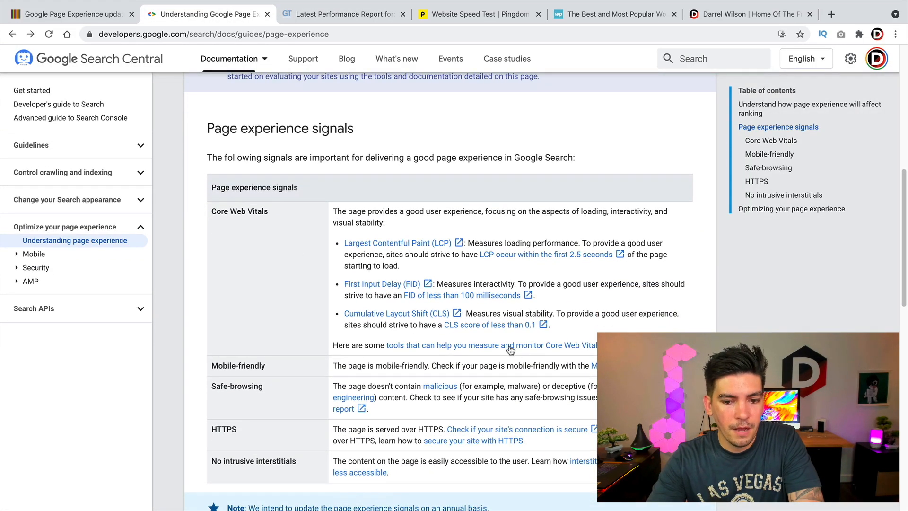
Open the Core Web Vitals tools article, then web.dev's Test My Site Measure page
left_click(510, 346)
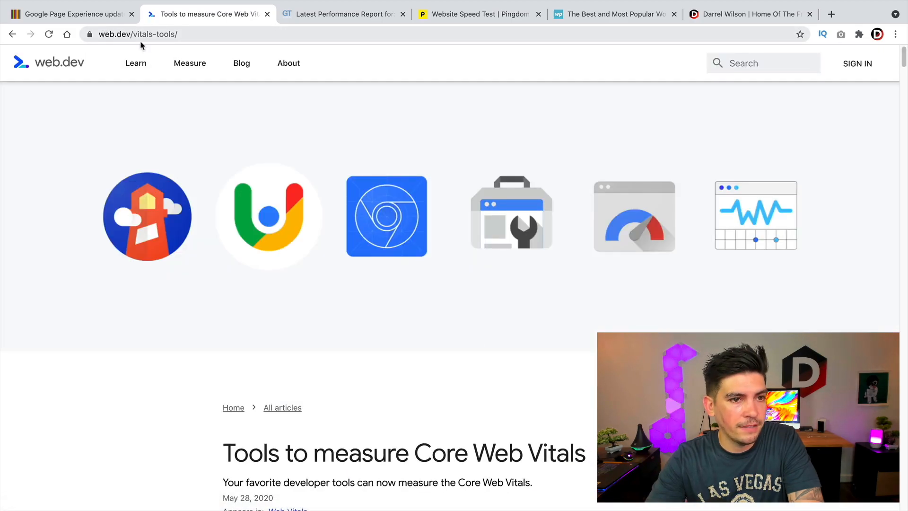
scroll("down", 3)
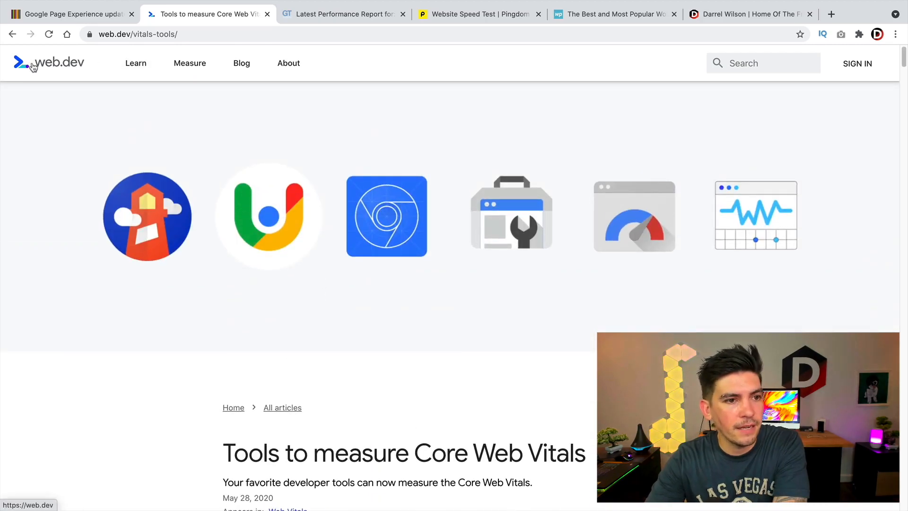
left_click(48, 63)
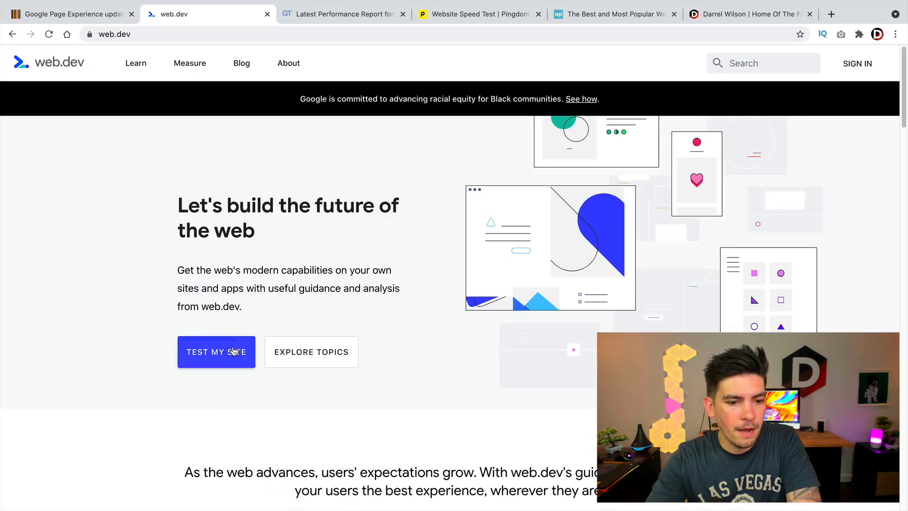
left_click(217, 352)
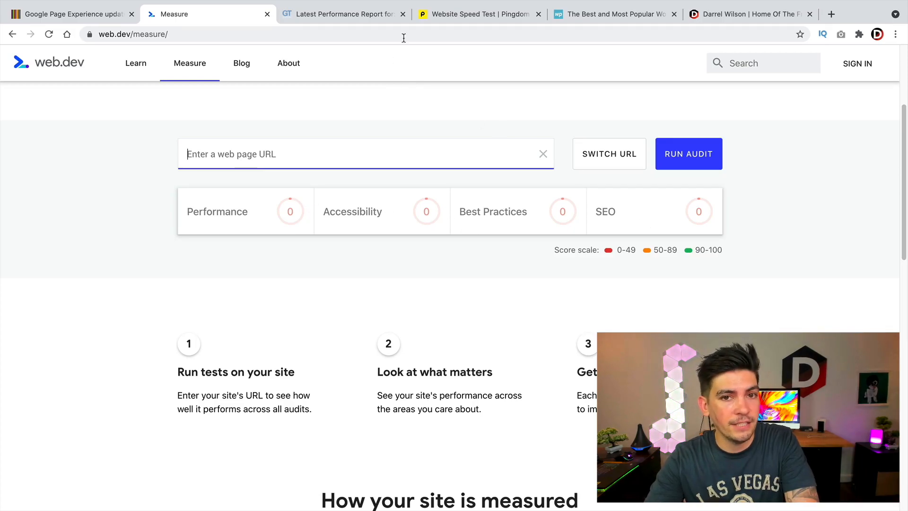
Check Pingdom's 1.12 s load time, then switch back to the GTmetrix report
left_click(477, 14)
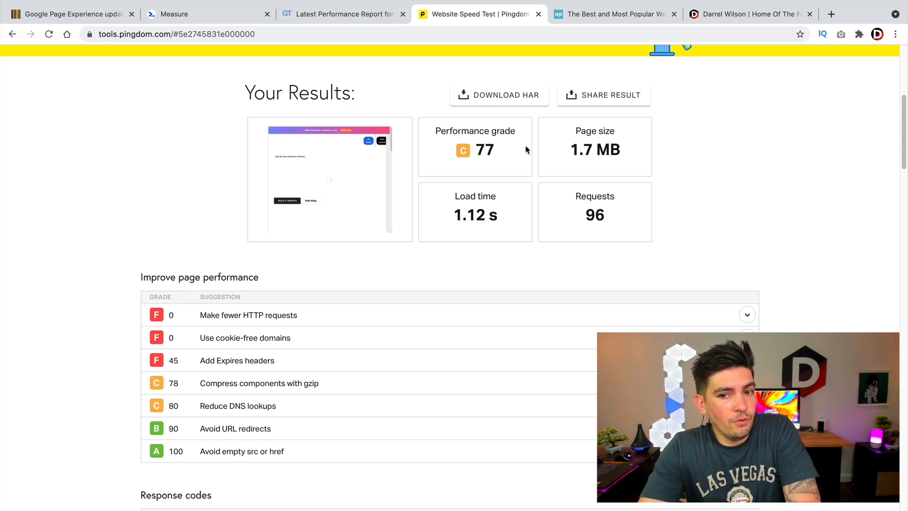
double_click(595, 150)
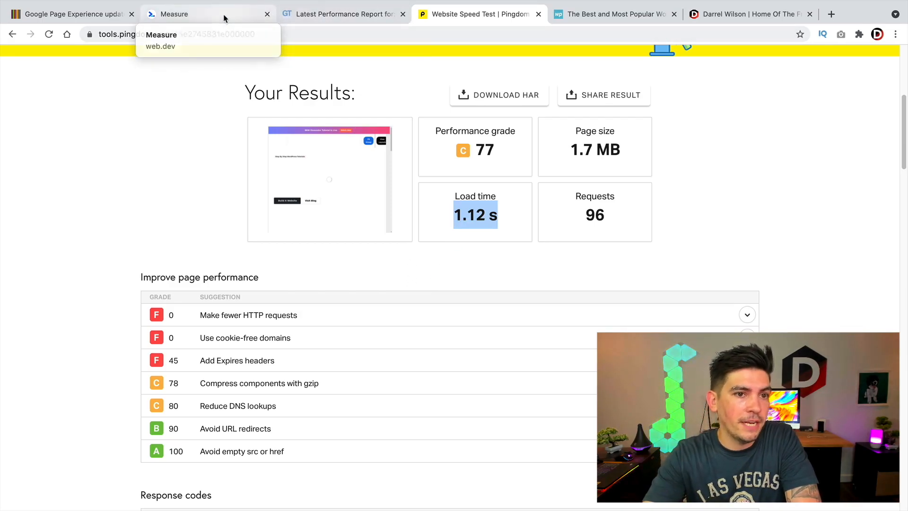
left_click(342, 14)
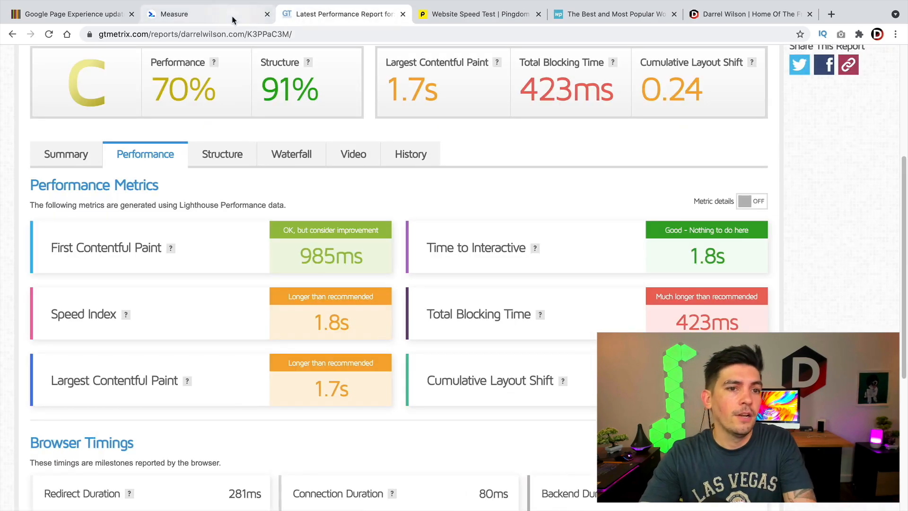